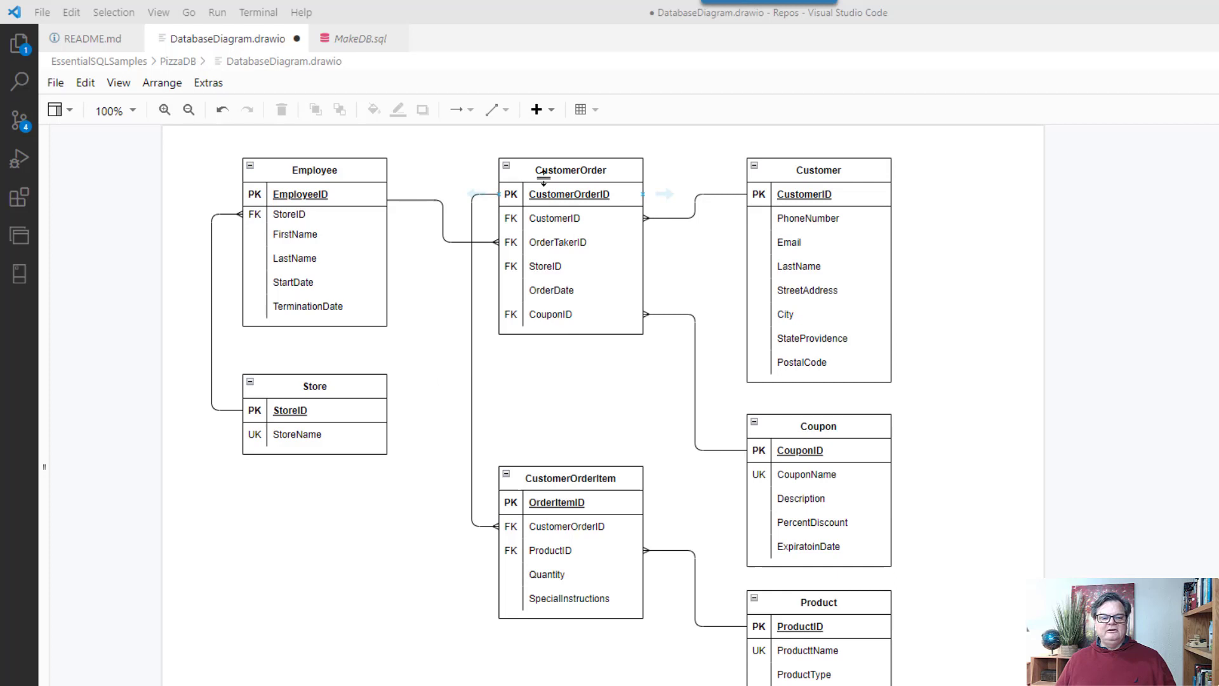
mouse_move(1028, 452)
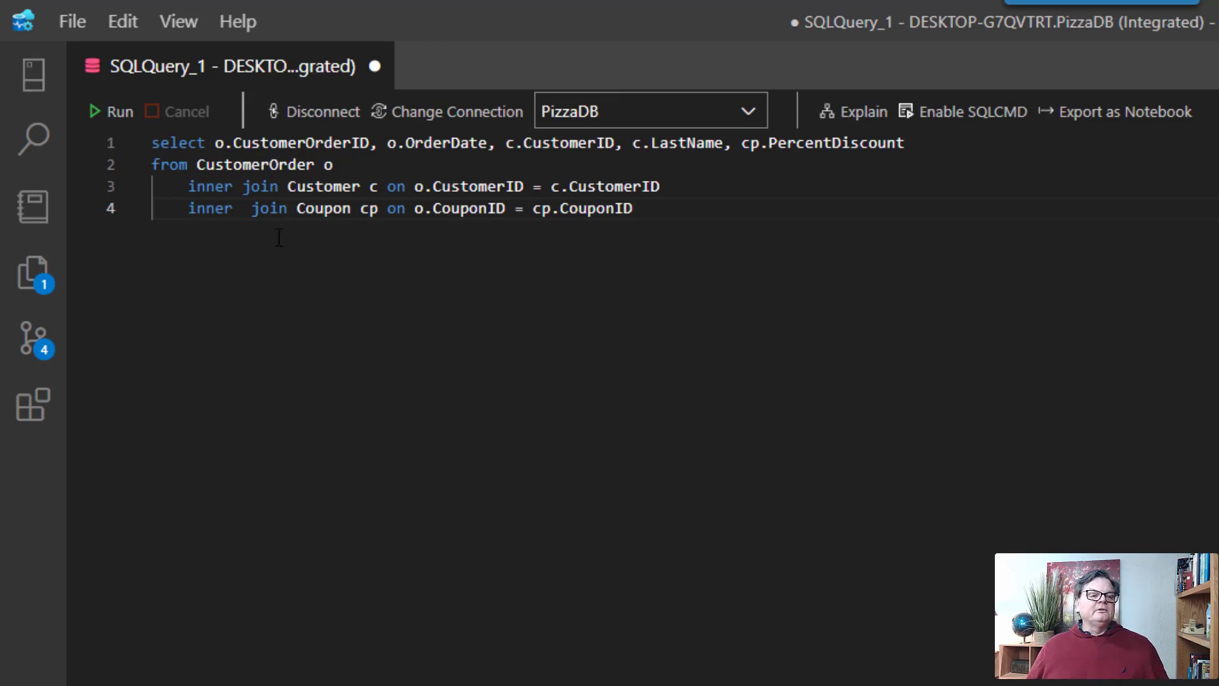
mouse_move(254, 164)
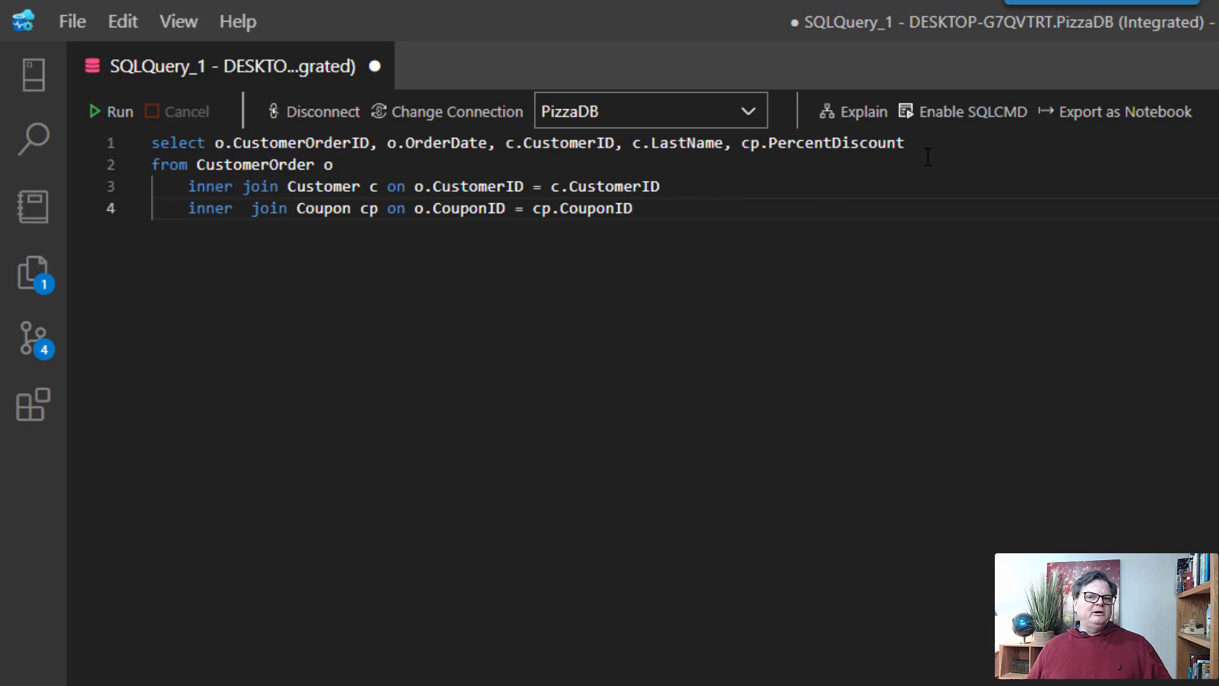
Step: Run the inner-join query returning 28 rows of order IDs, dates, last names and discounts
left_click(111, 112)
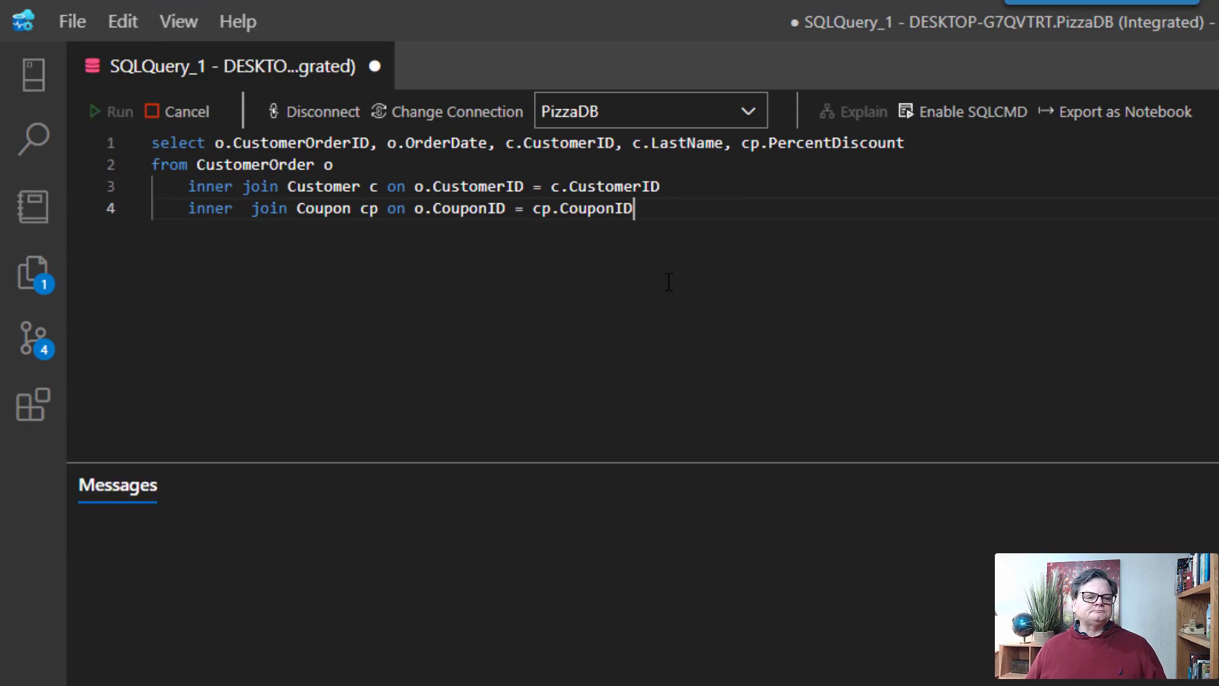
left_click(113, 111)
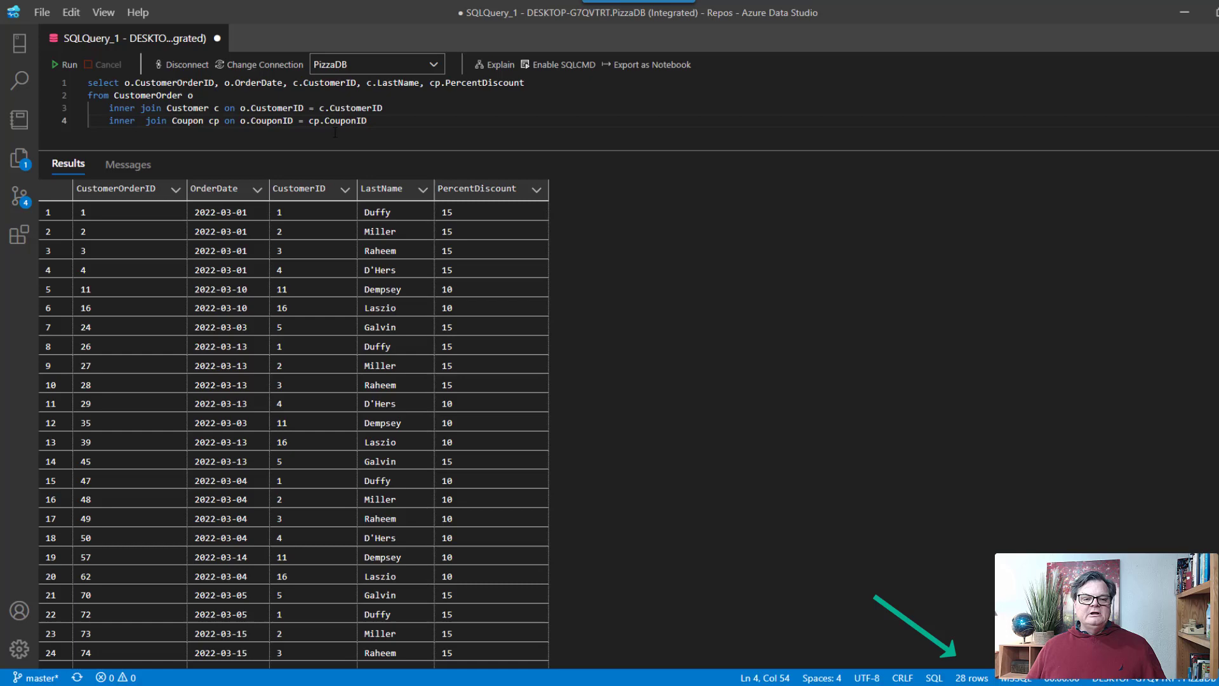
mouse_move(447, 131)
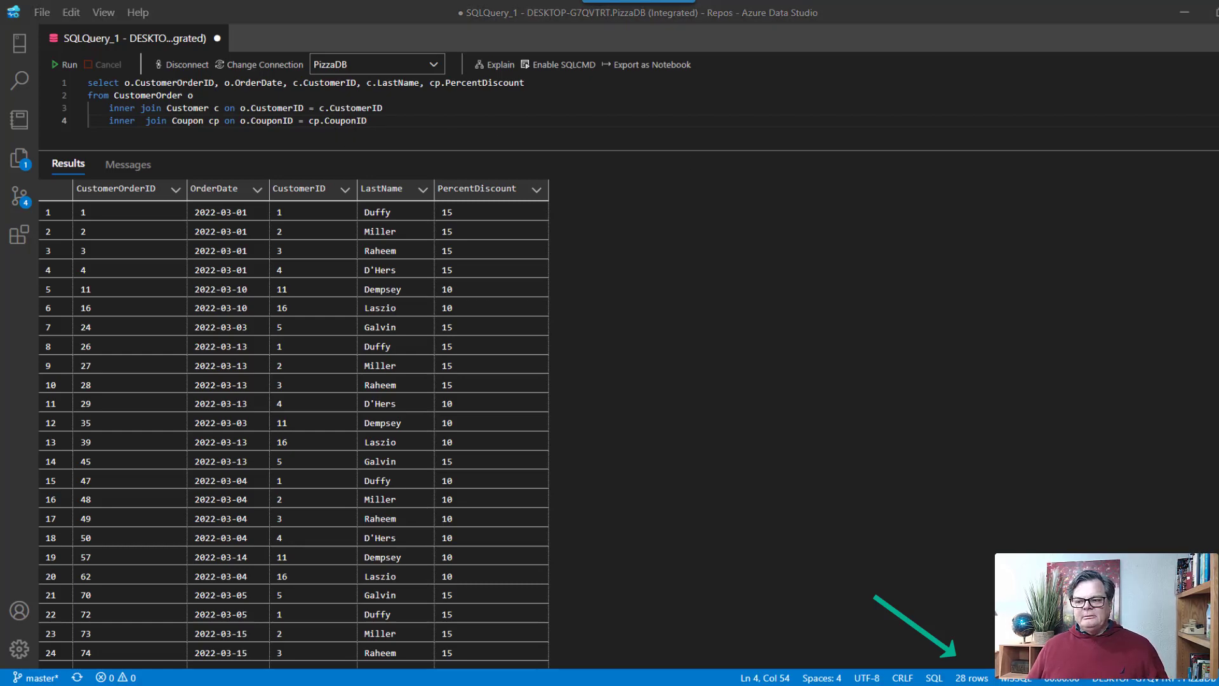
mouse_move(250, 67)
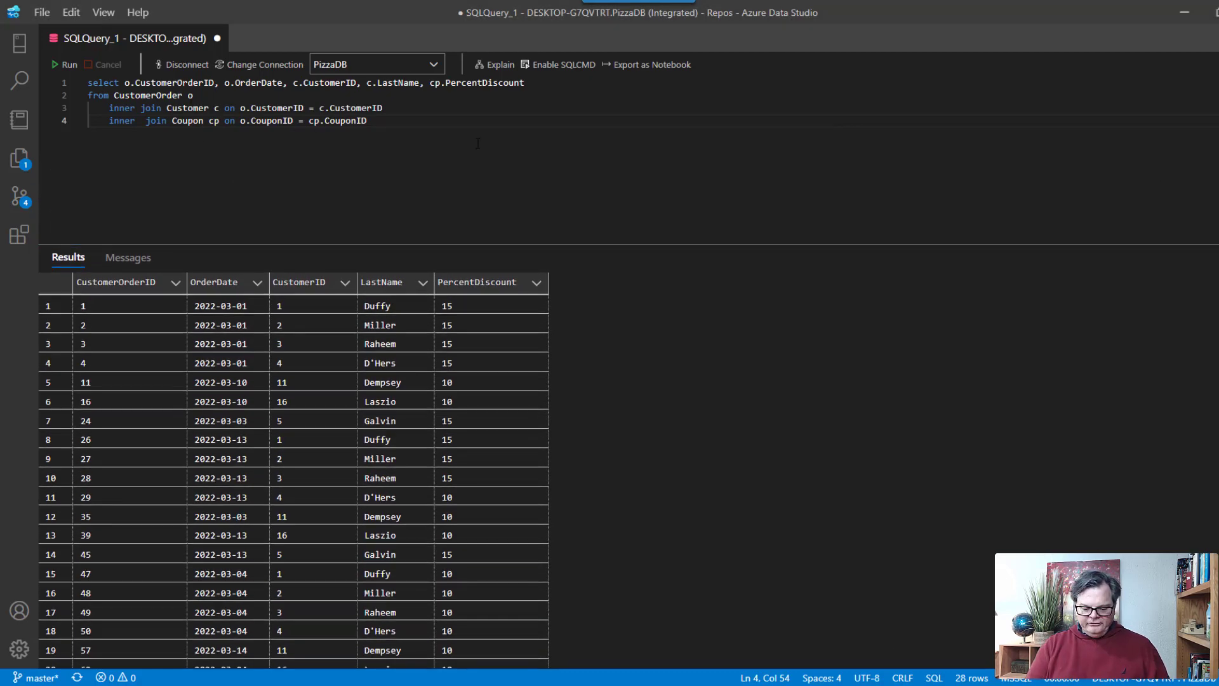
Step: Add select count(1) from CustomerOrder and run it alone, confirming 92 total orders
key("enter")
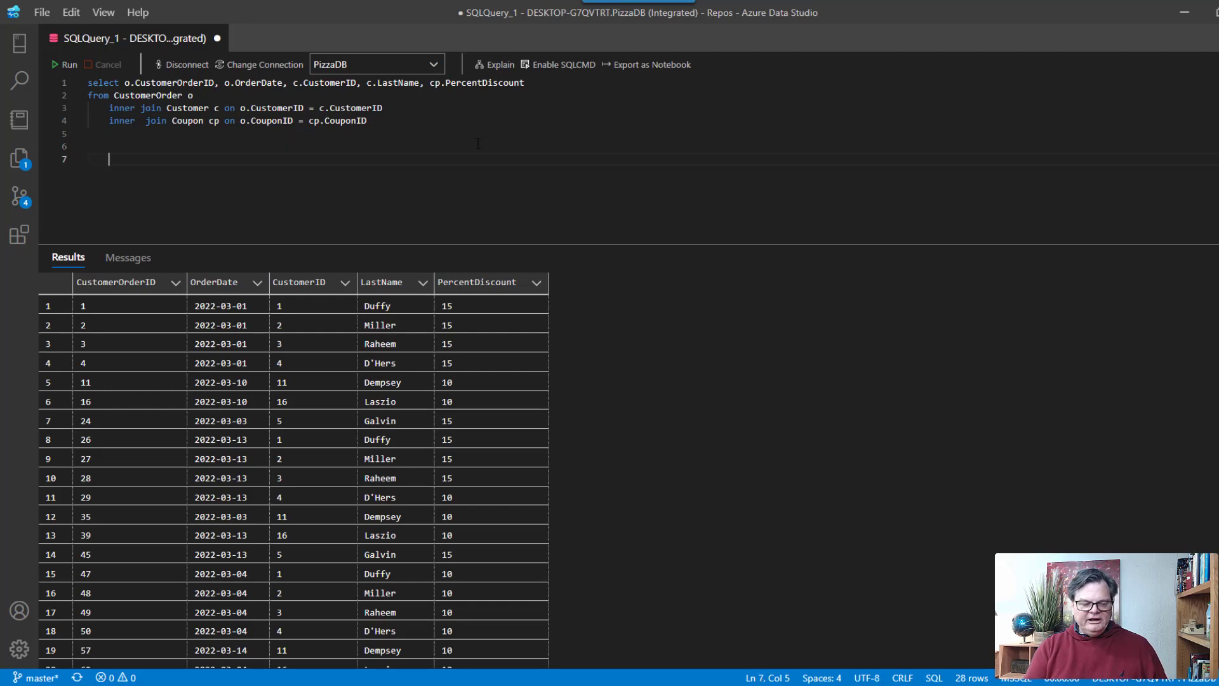
type("select count(1)")
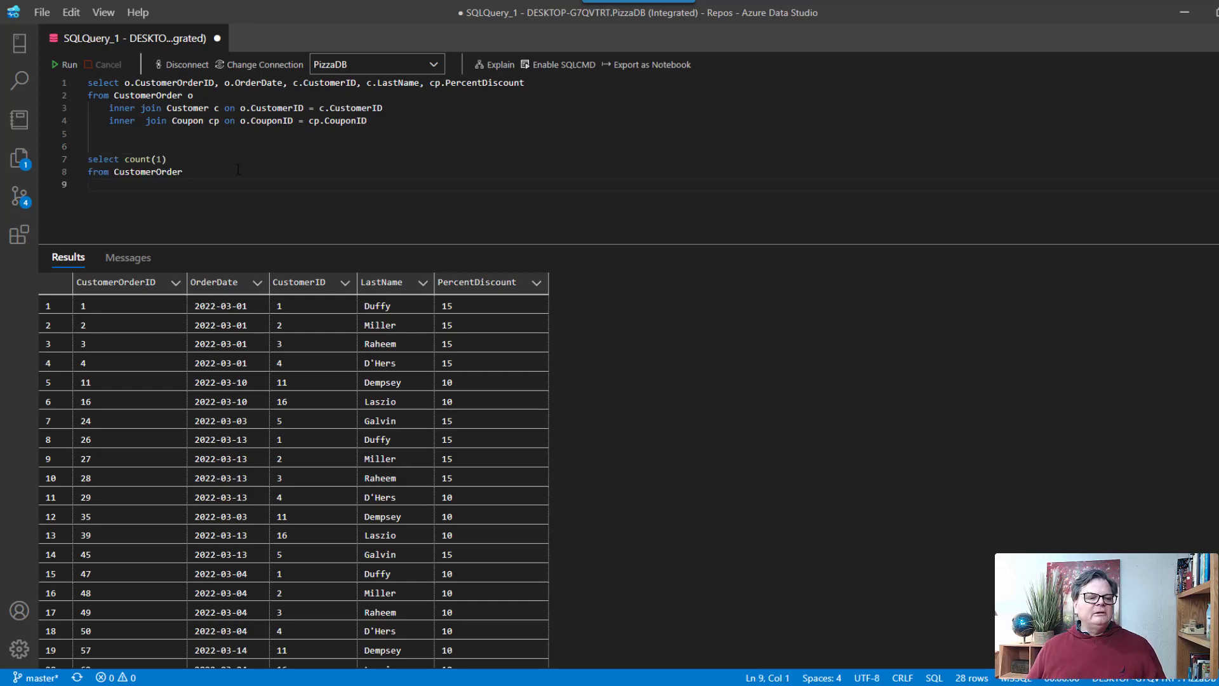
left_click_drag(89, 162, 185, 174)
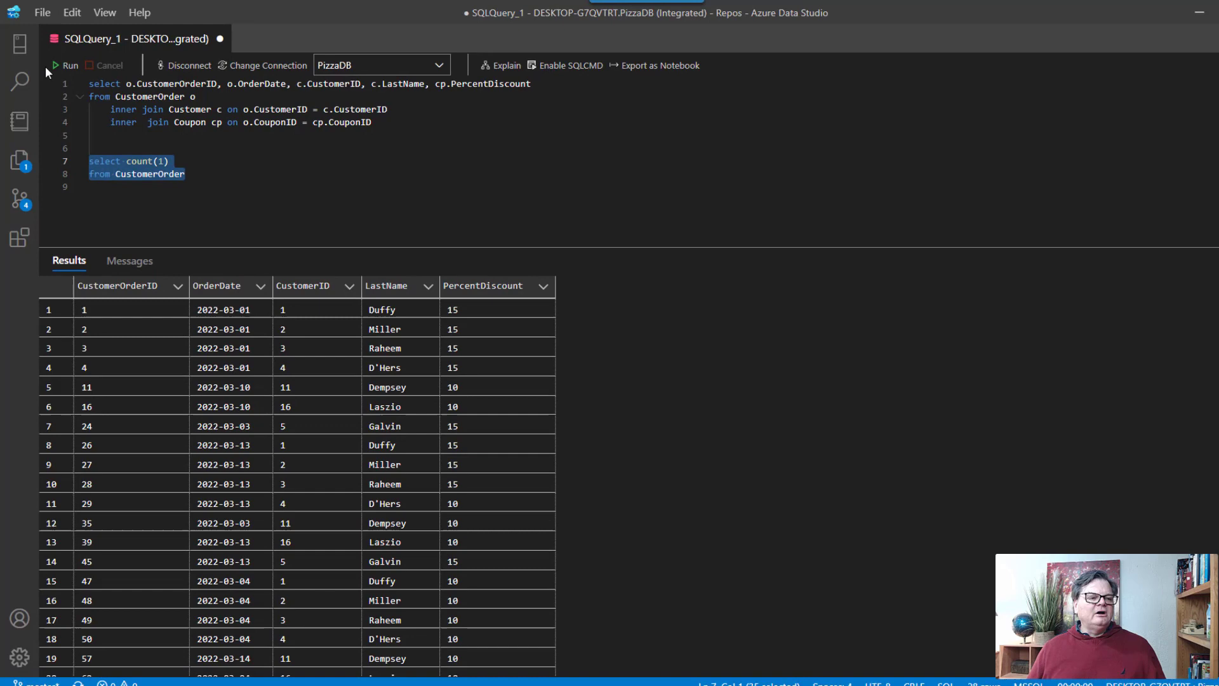
left_click(65, 65)
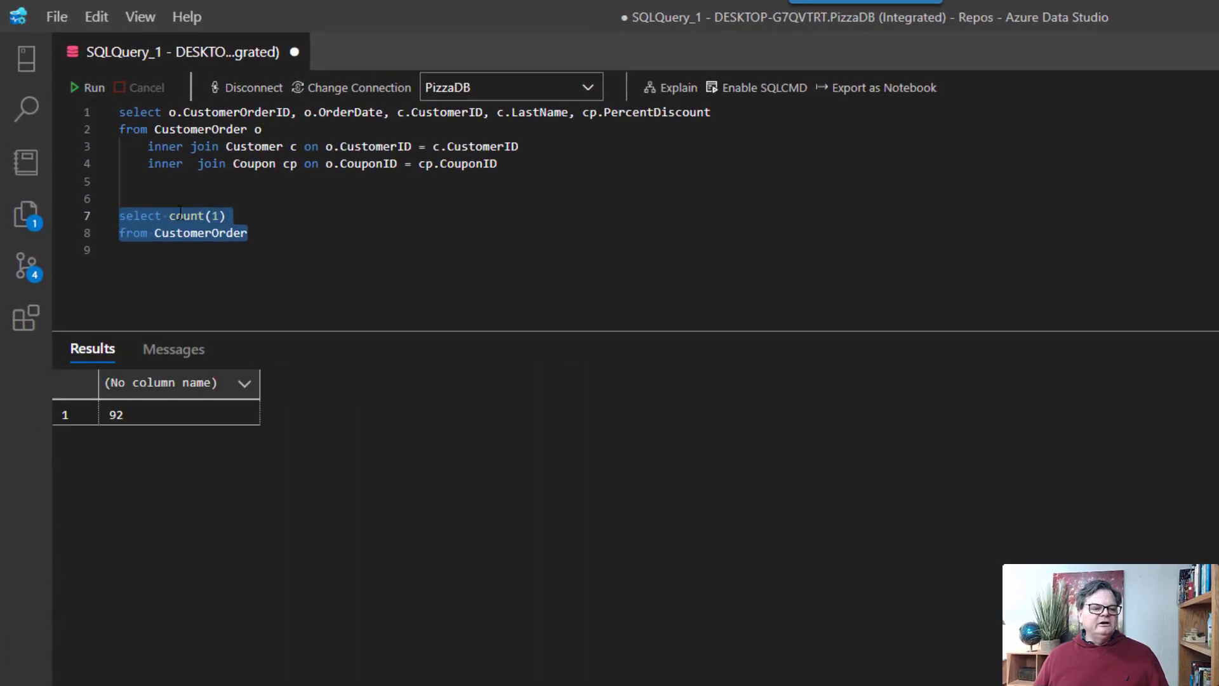
left_click(179, 414)
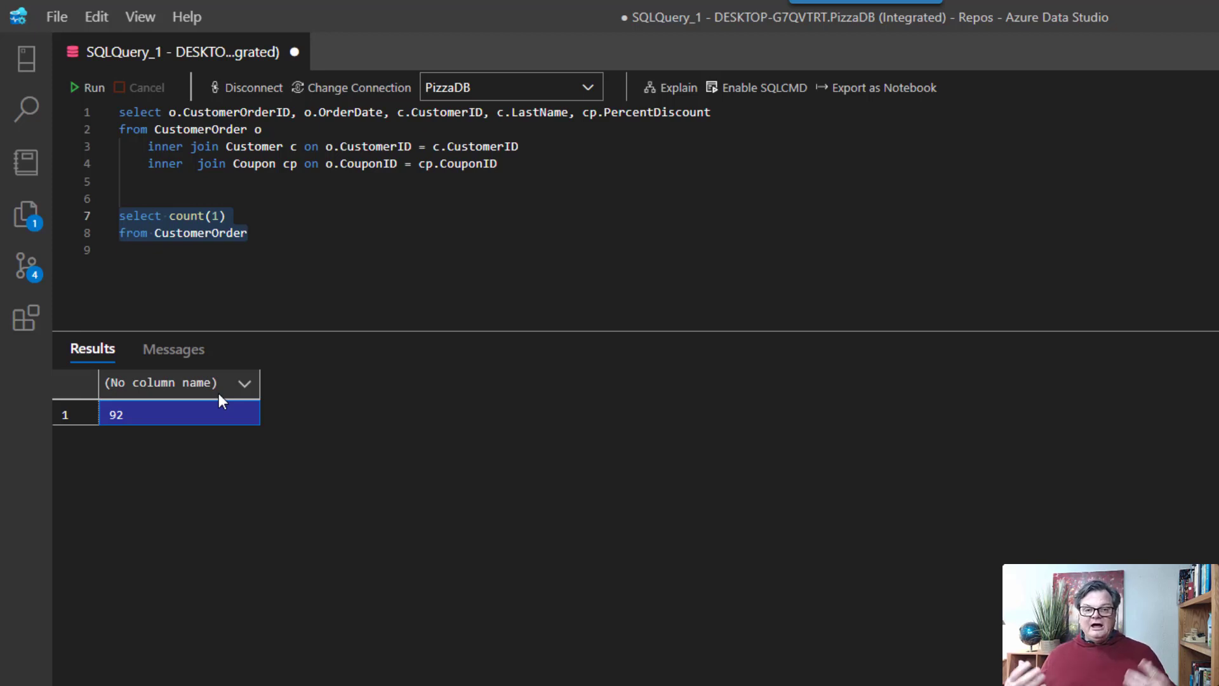
mouse_move(462, 216)
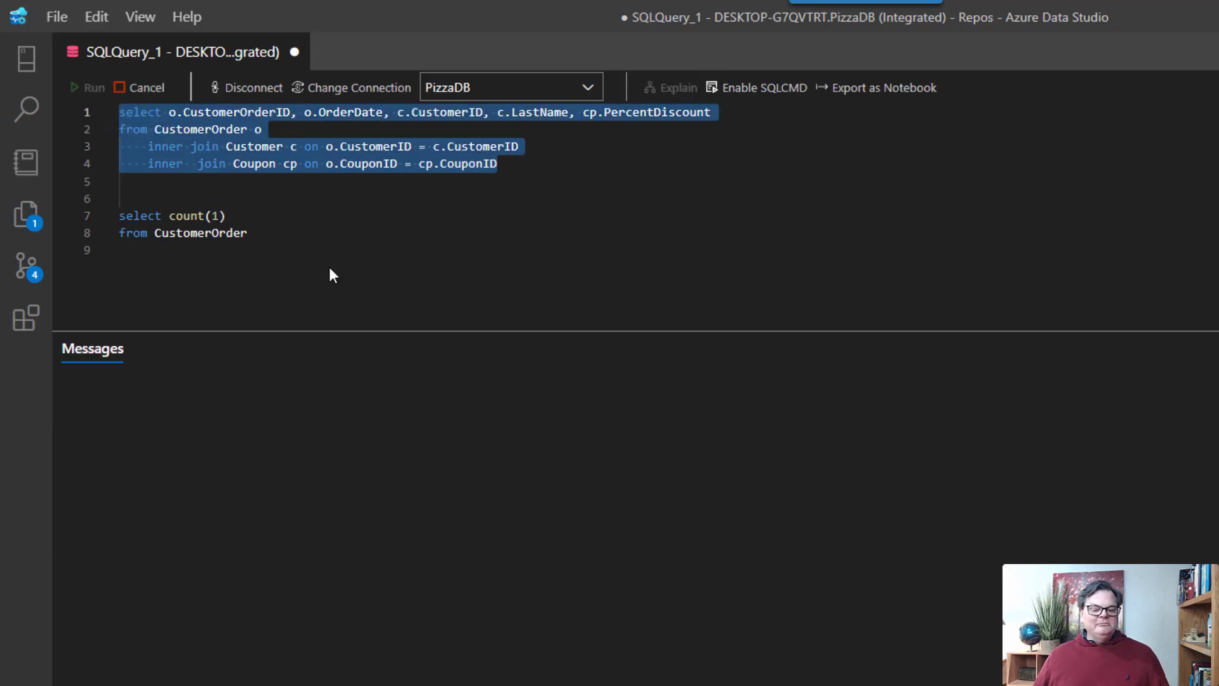
Step: Rerun the inner-join query, then delete the count(1) lines from the editor
left_click(93, 86)
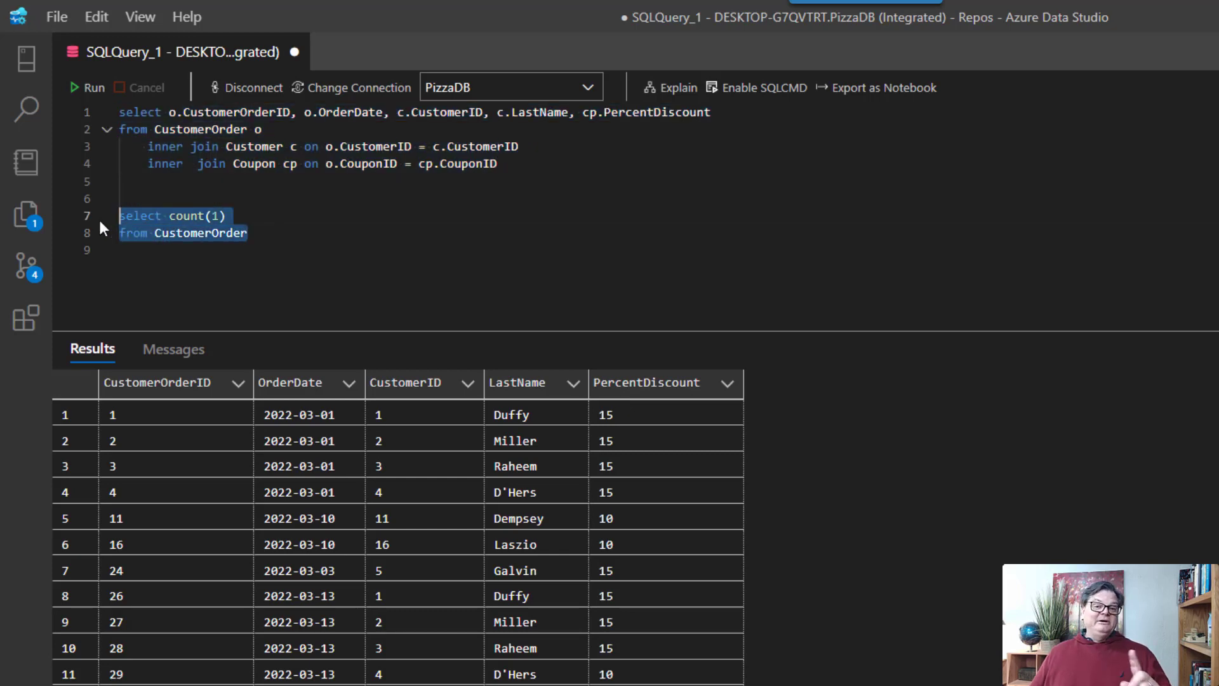
key("Delete")
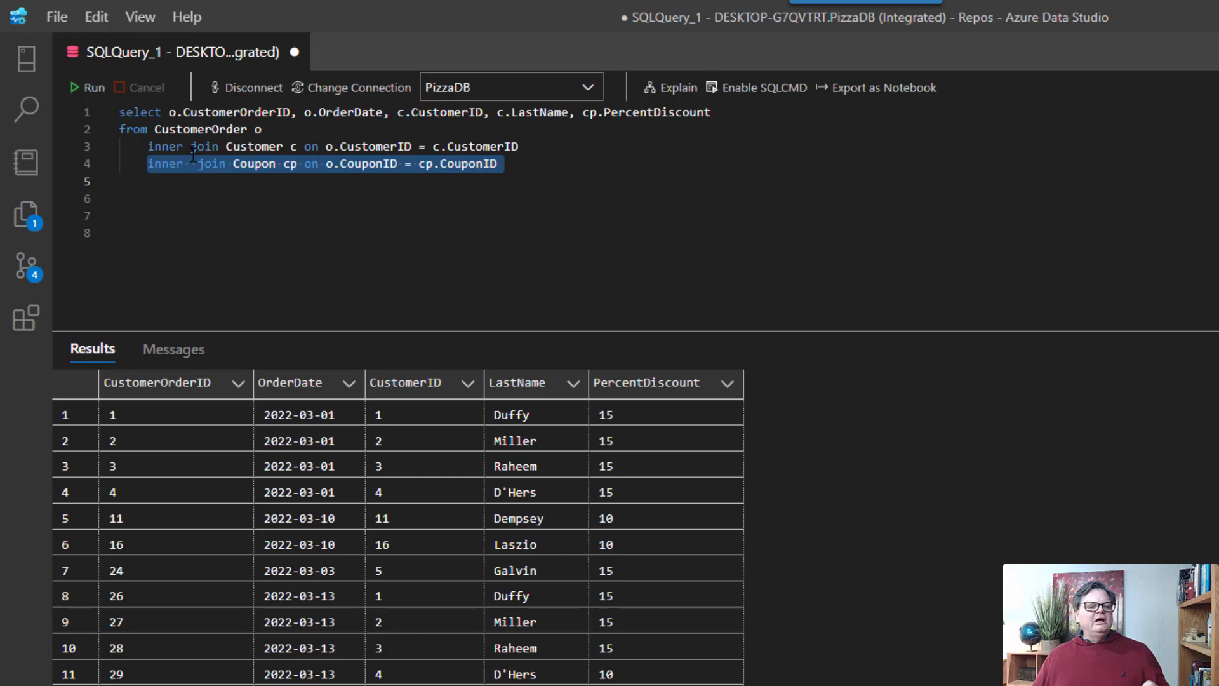
Step: Change the Coupon join from inner to left and run it, showing NULL PercentDiscount for orders without coupons
left_click(187, 164)
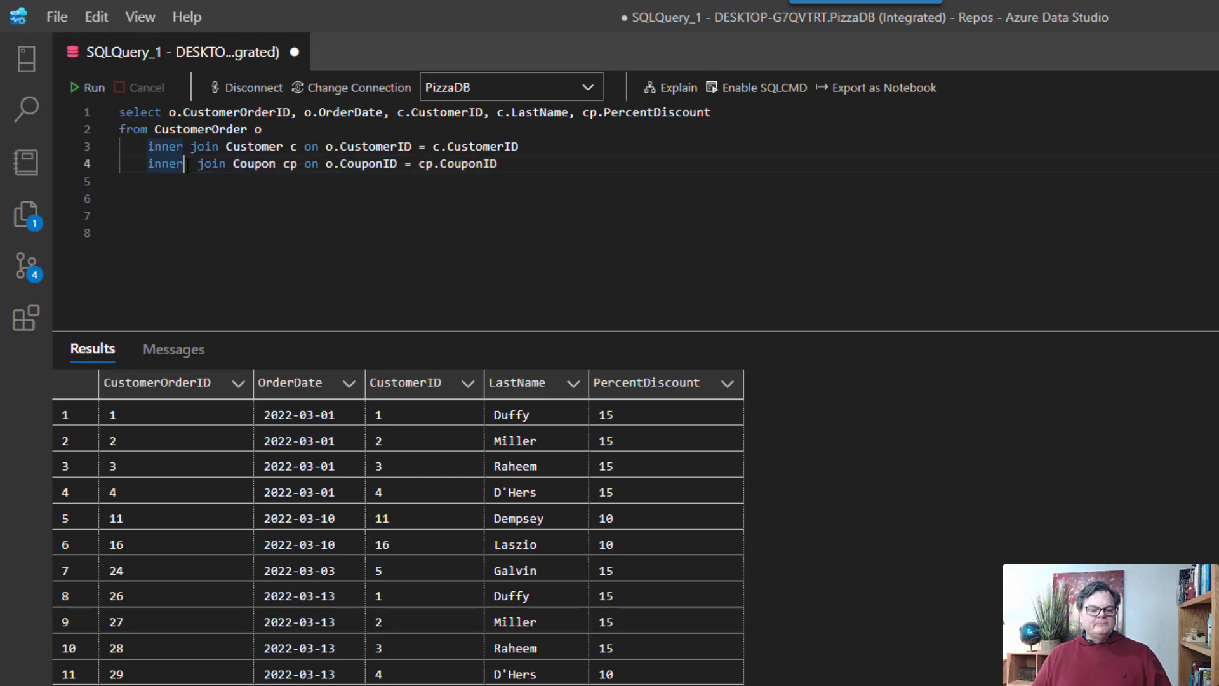
key("Backspace")
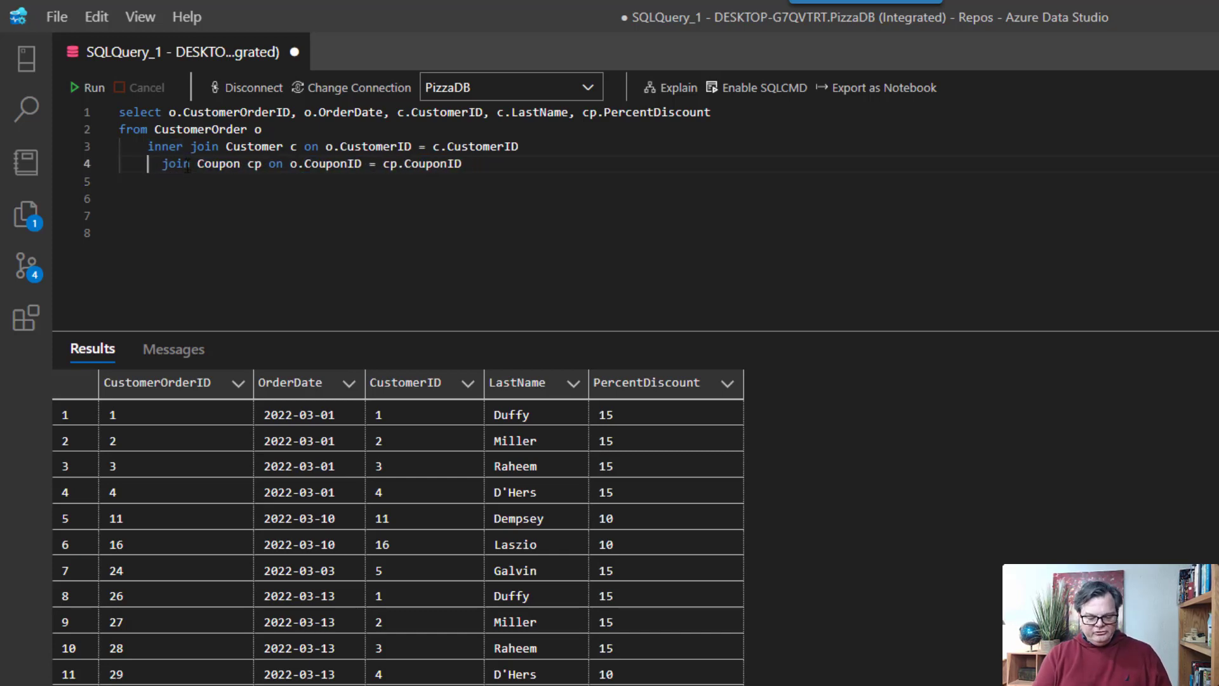
type("left")
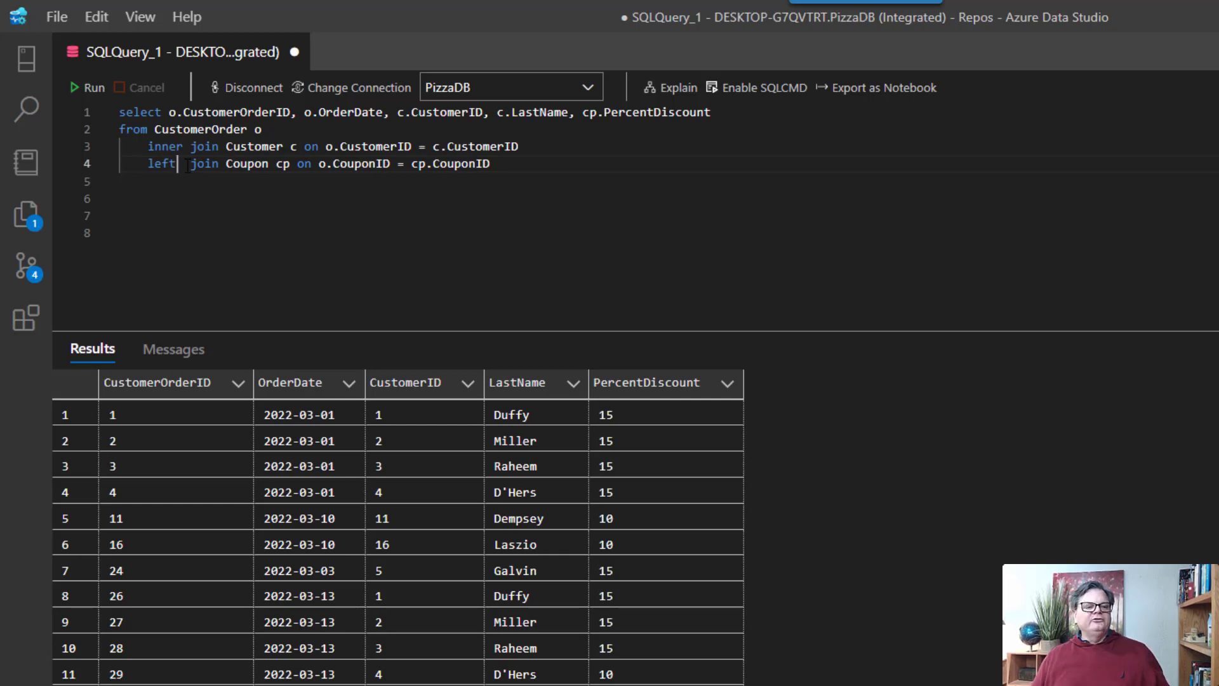
mouse_move(199, 130)
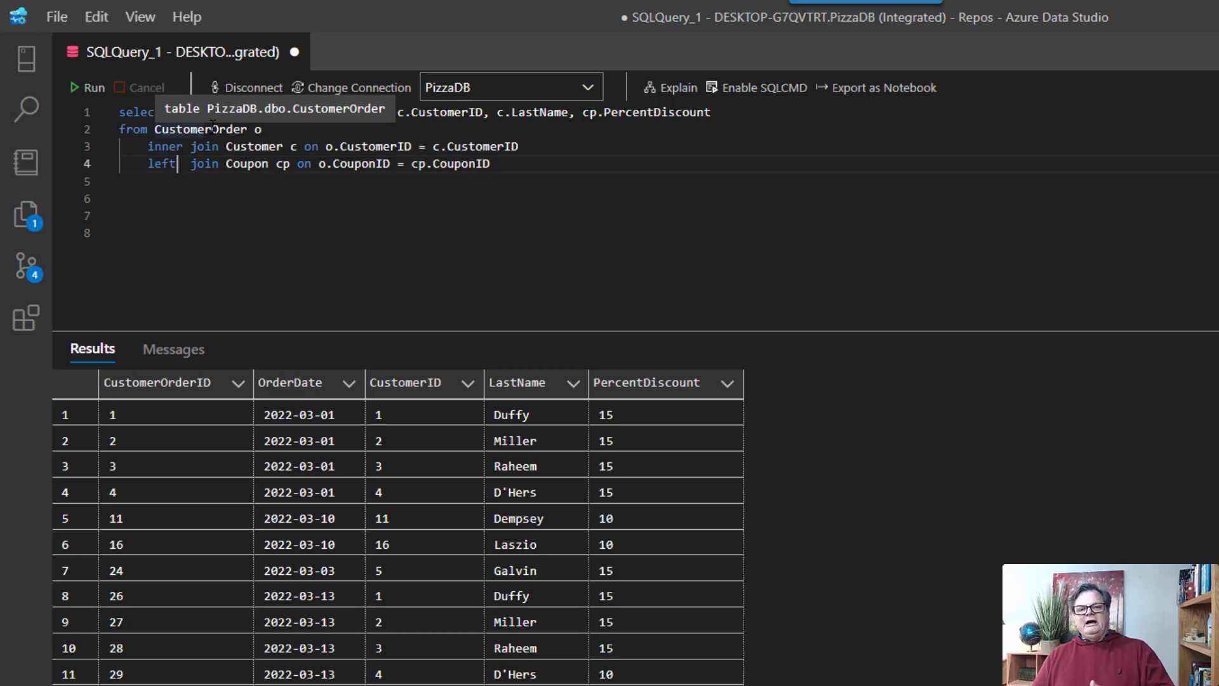
left_click(657, 414)
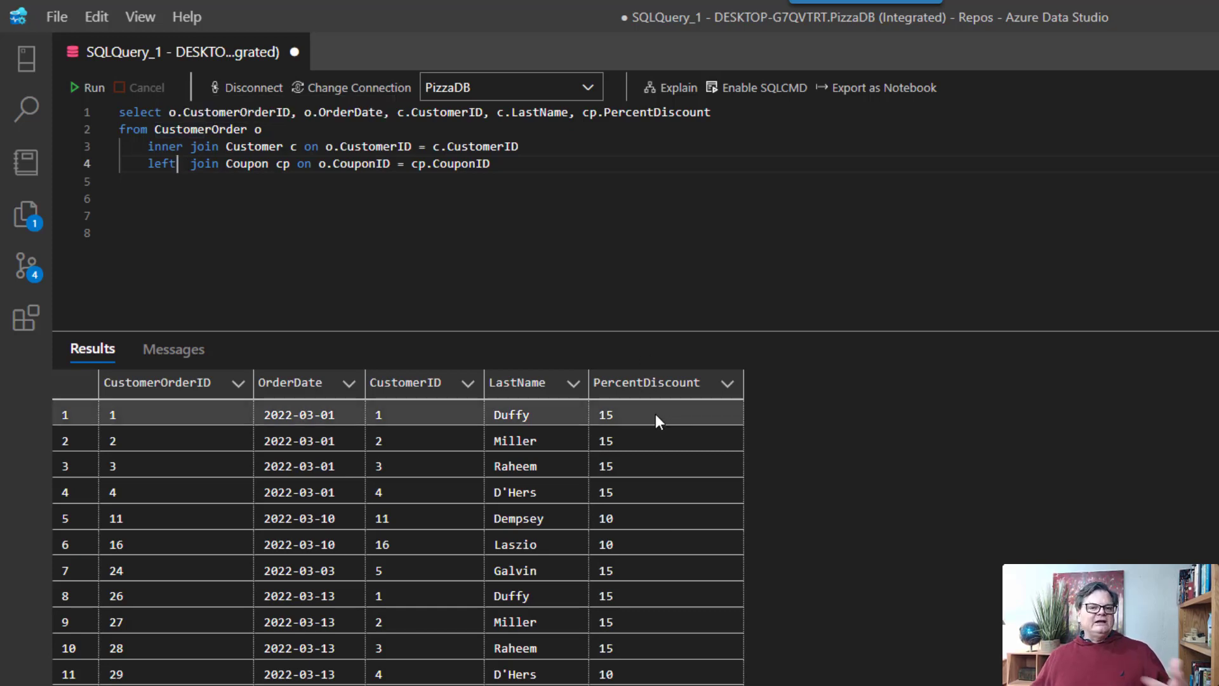
mouse_move(657, 421)
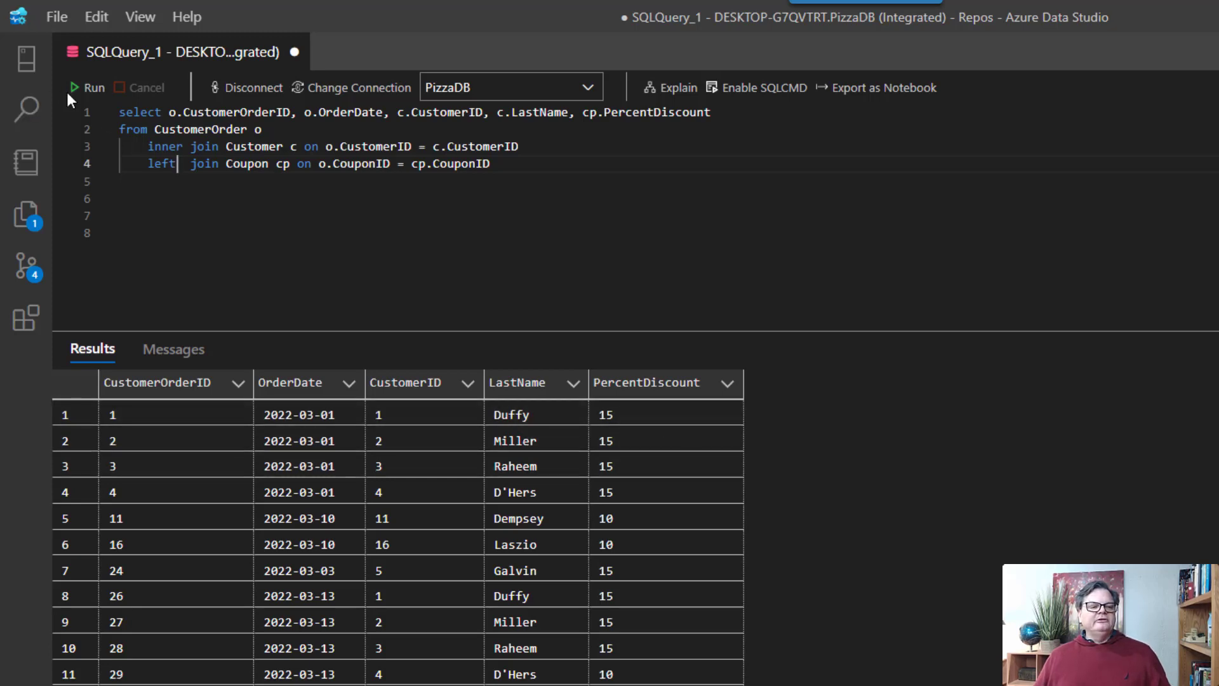
left_click(88, 88)
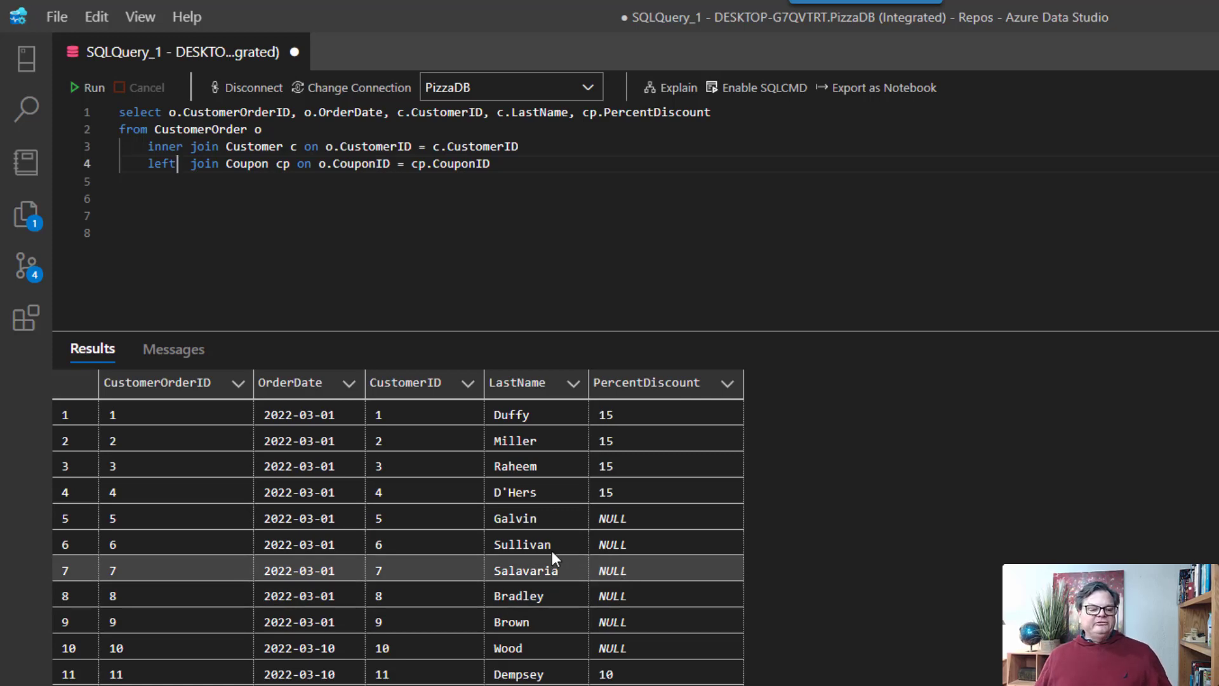
mouse_move(318, 518)
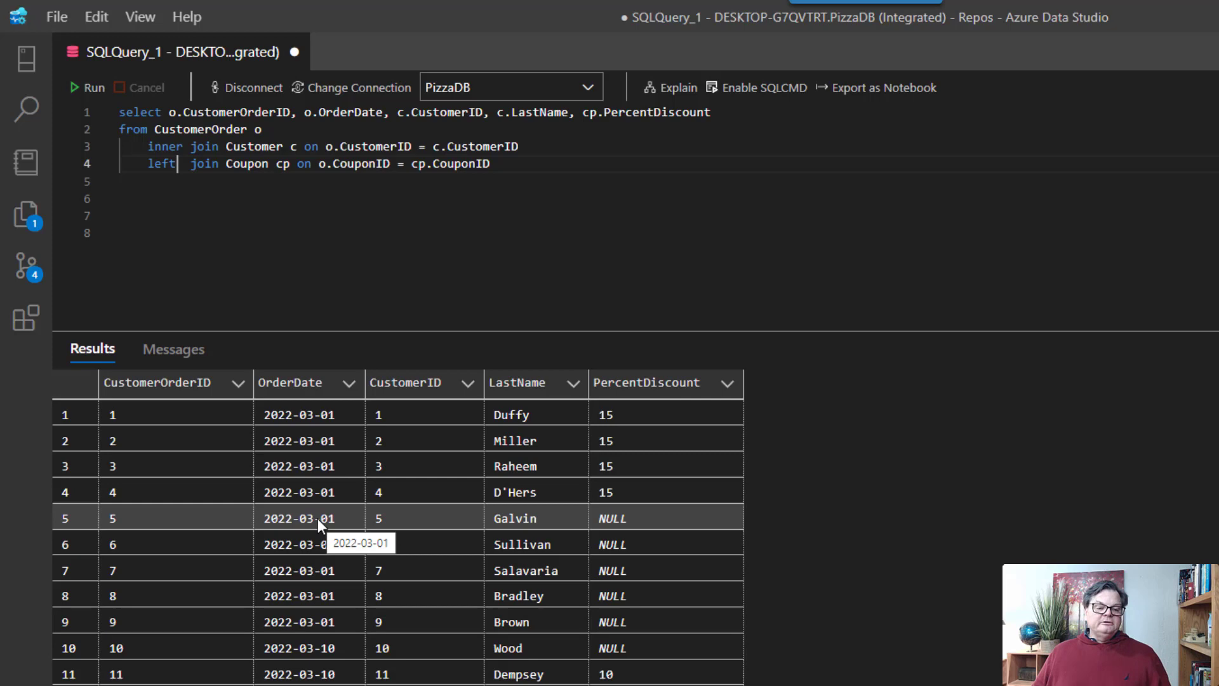
Step: Start a new line below the left-join query without changing it
left_click(335, 216)
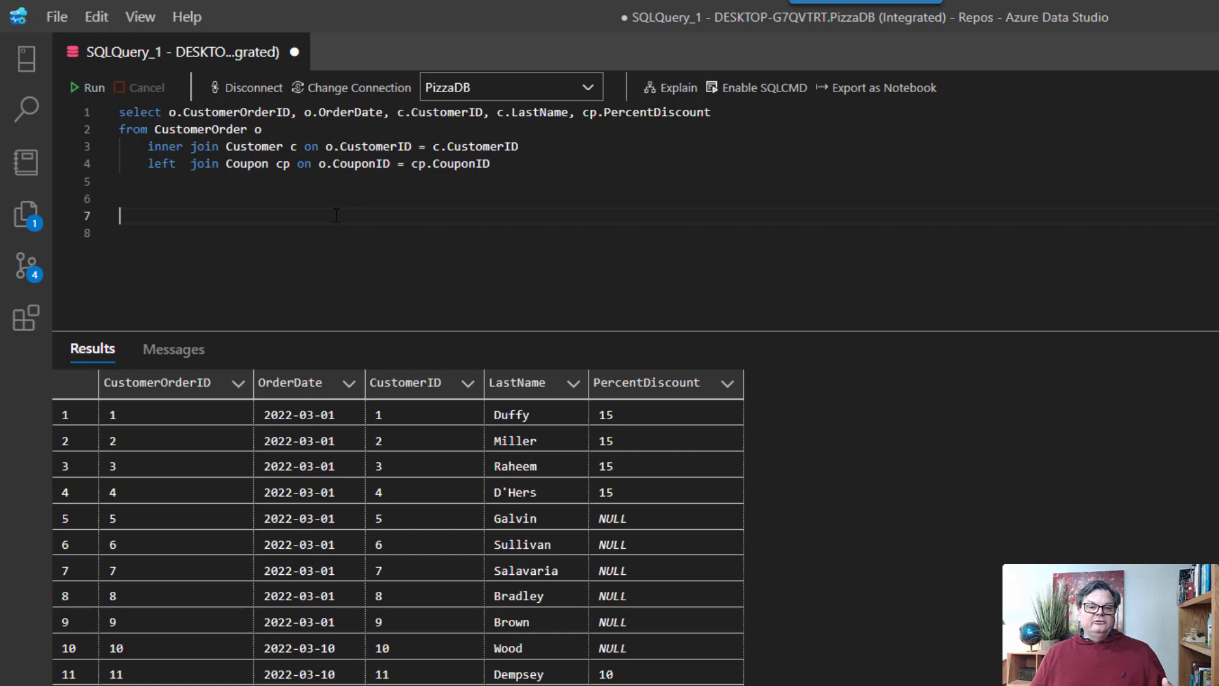
mouse_move(581, 221)
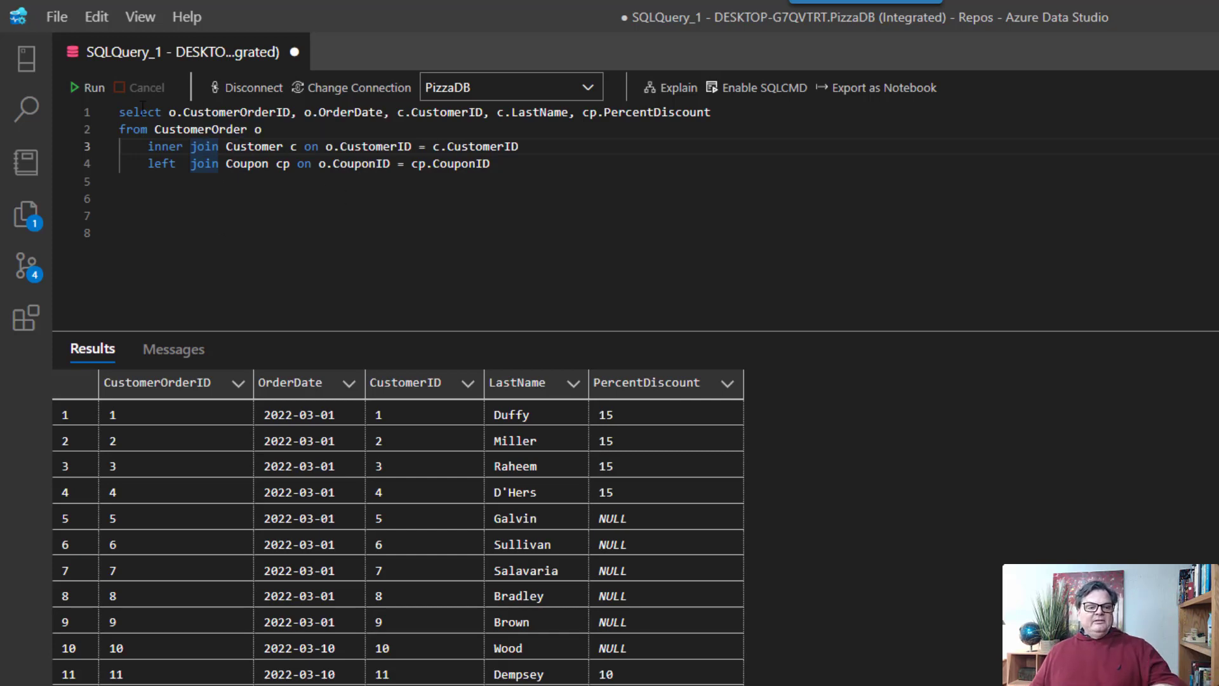
mouse_move(253, 146)
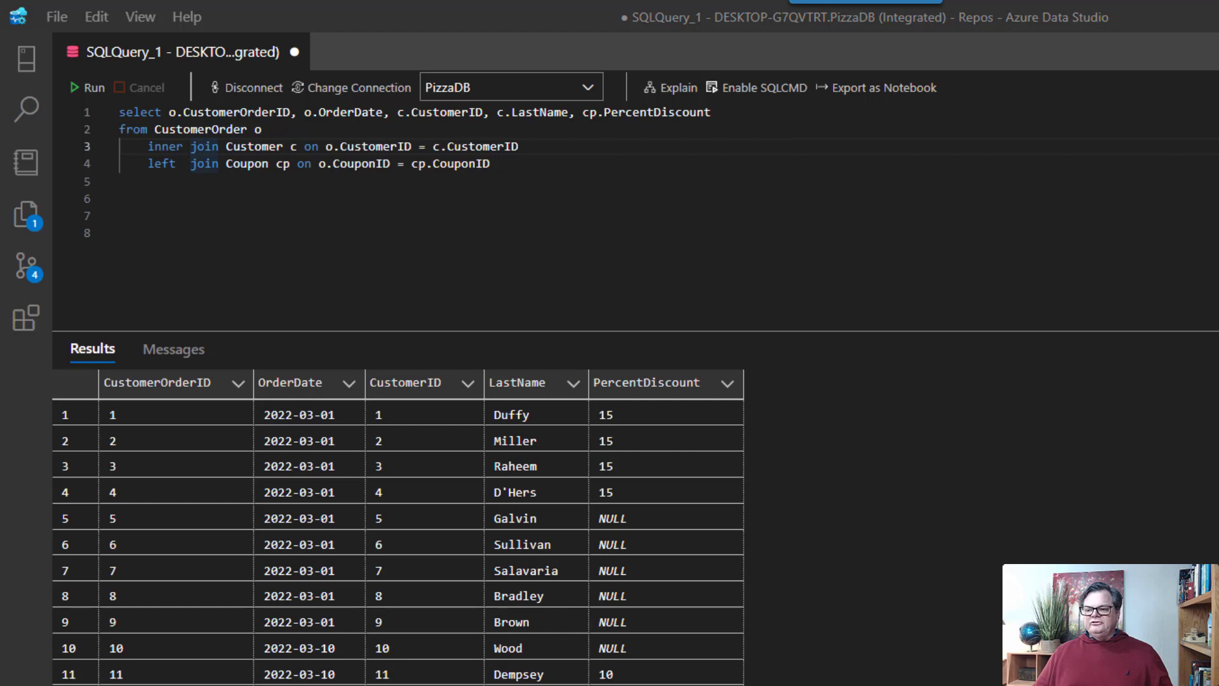
mouse_move(390, 136)
type("Group By c.LastName")
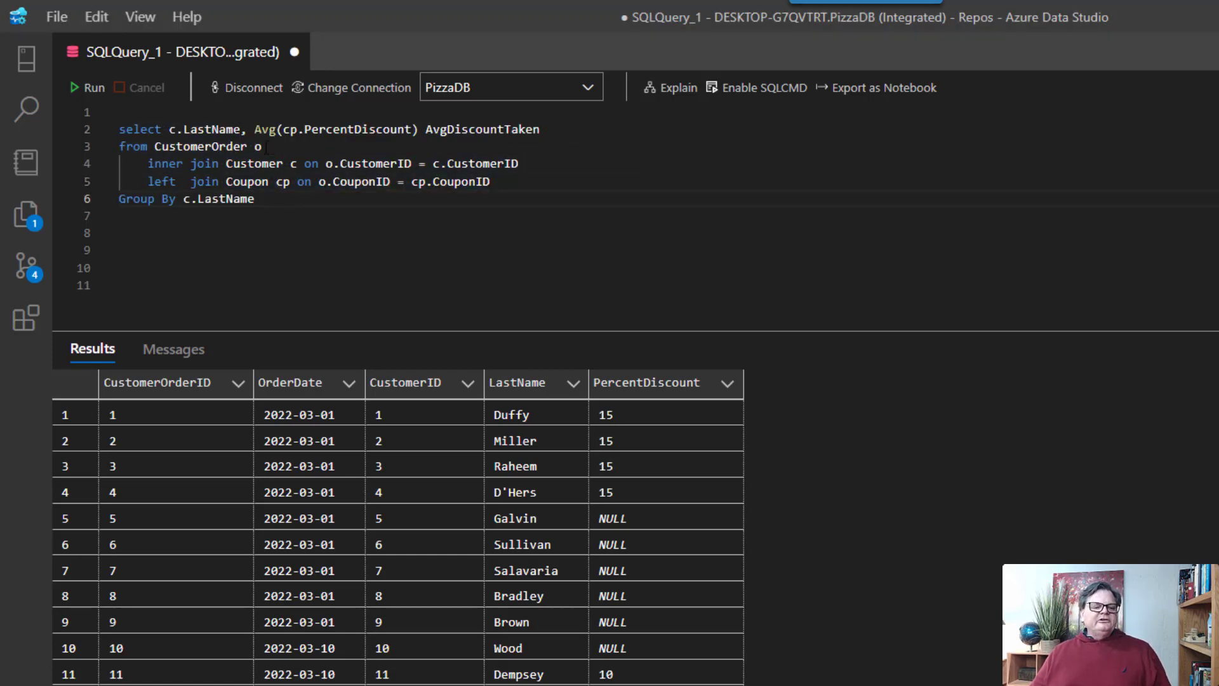
mouse_move(517, 396)
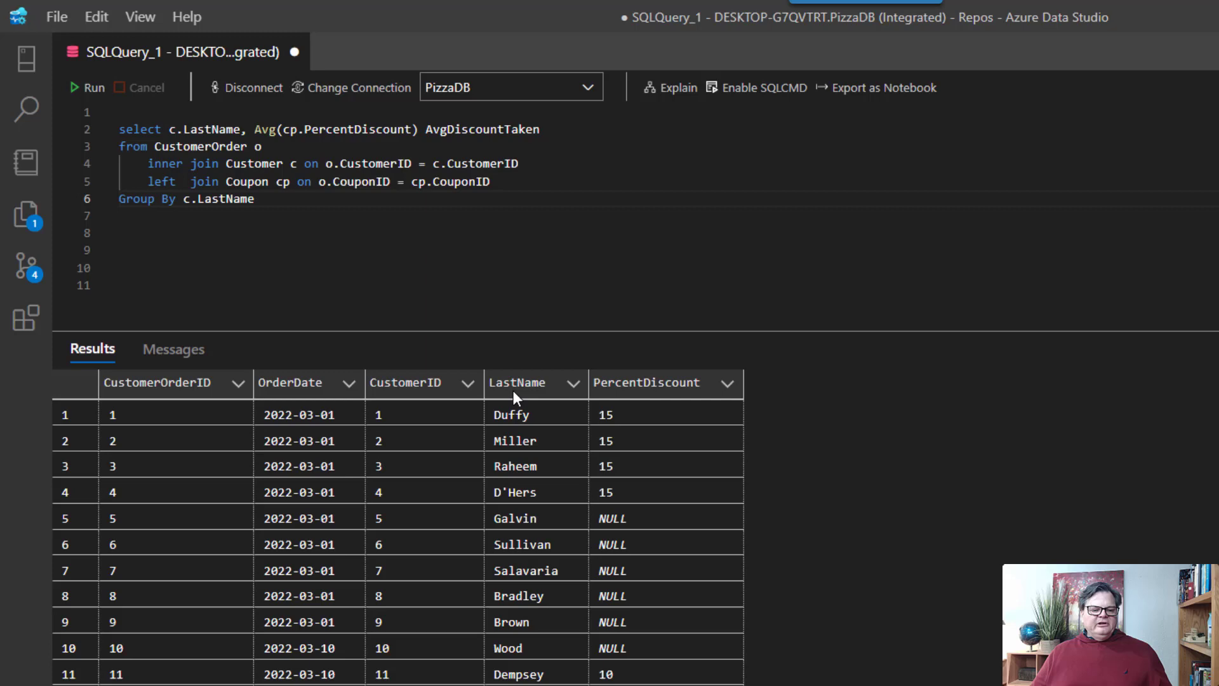
mouse_move(517, 397)
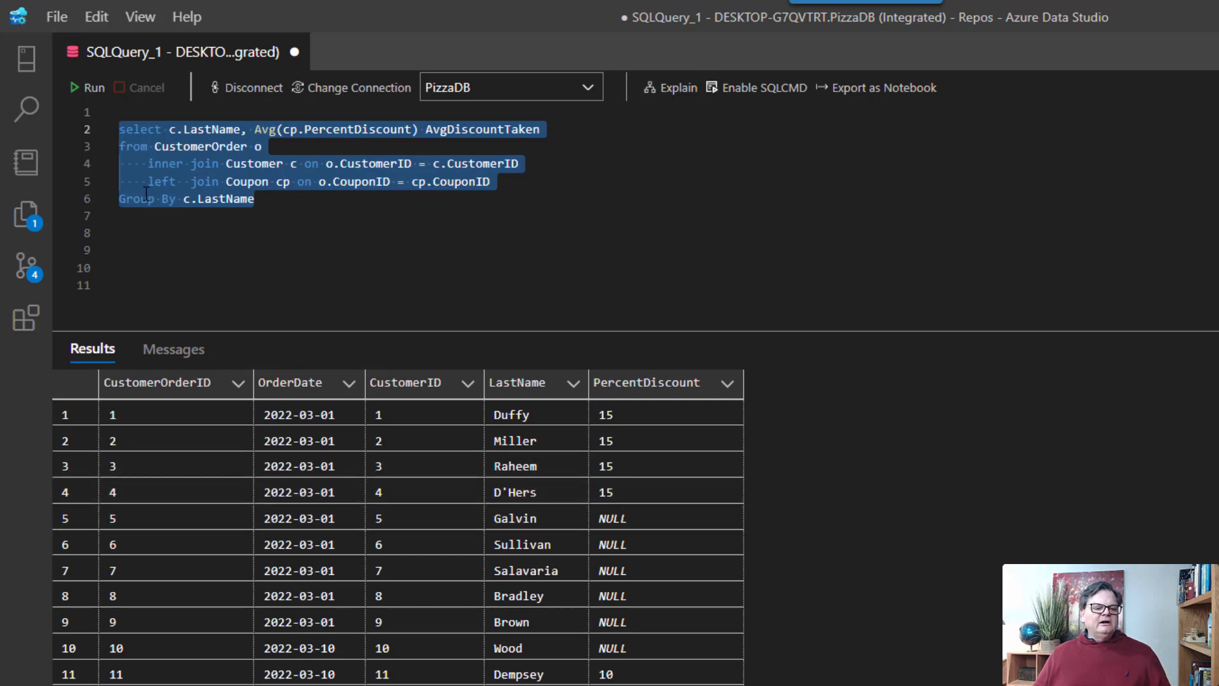
Step: Run the grouped average-discount query and inspect the customers whose AvgDiscountTaken is NULL
left_click(92, 86)
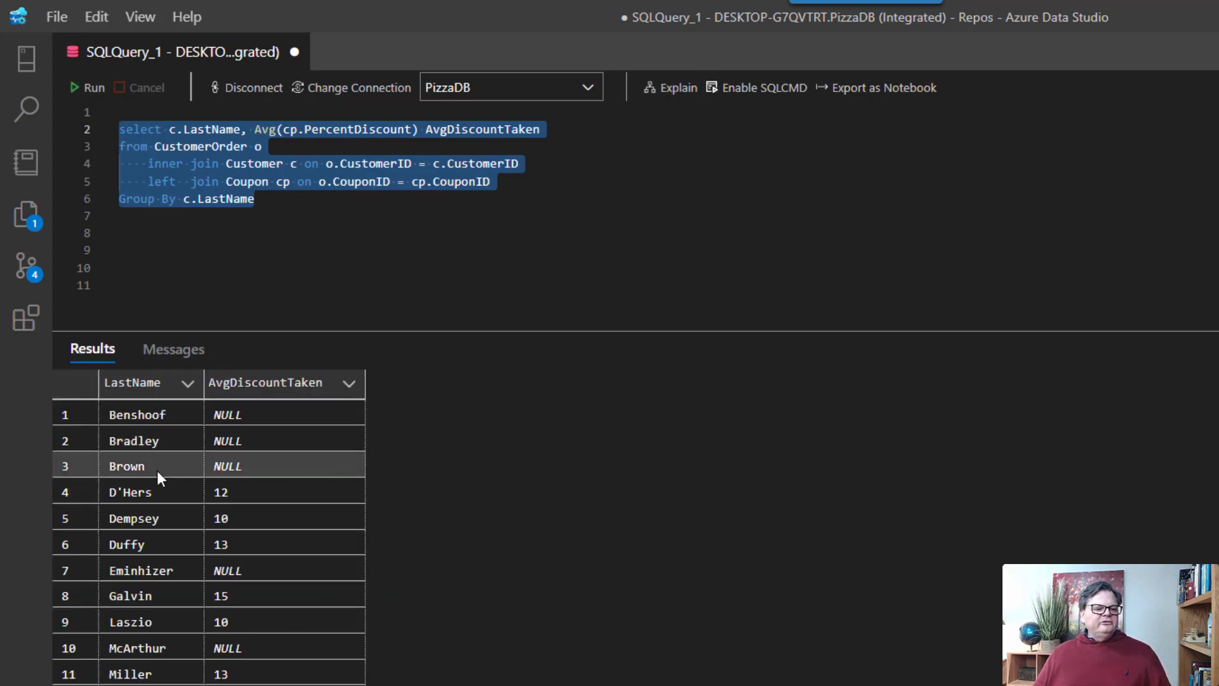
left_click(229, 492)
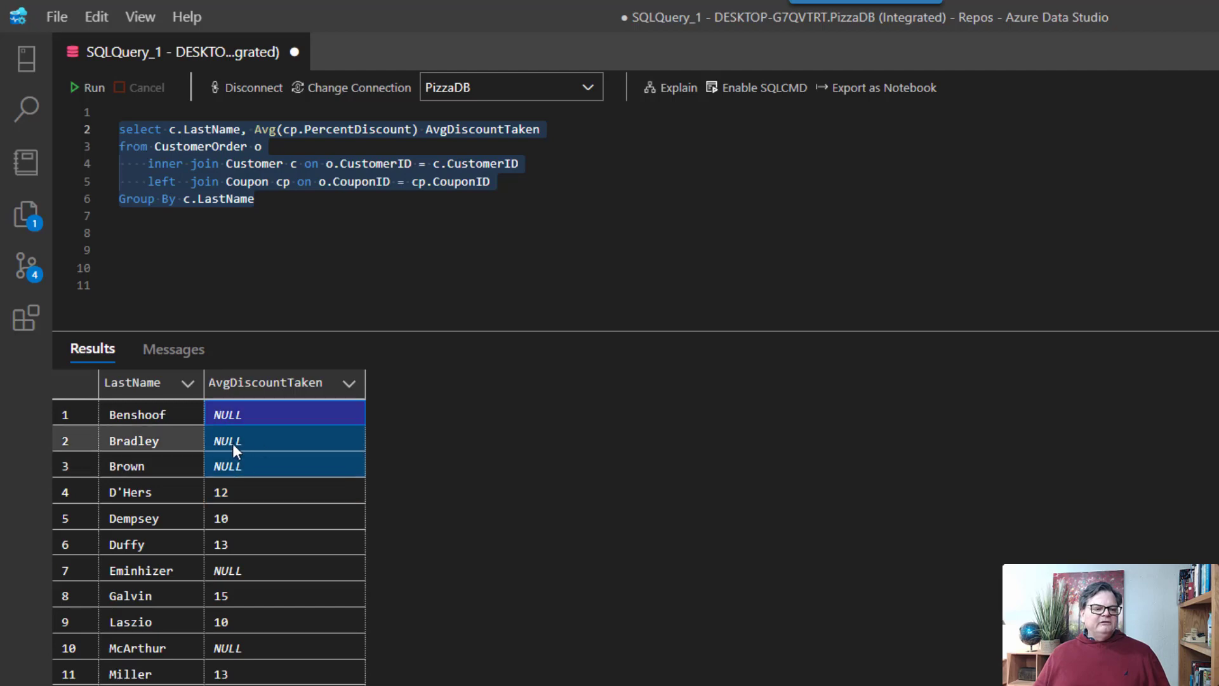
mouse_move(282, 421)
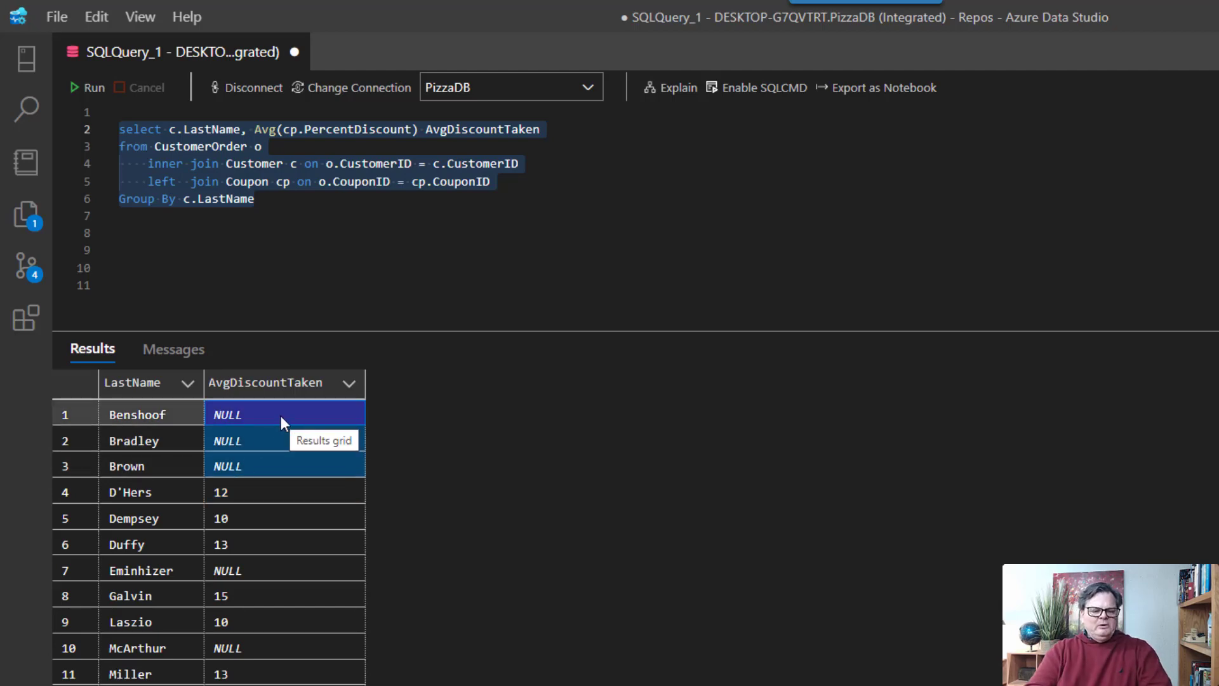
mouse_move(278, 139)
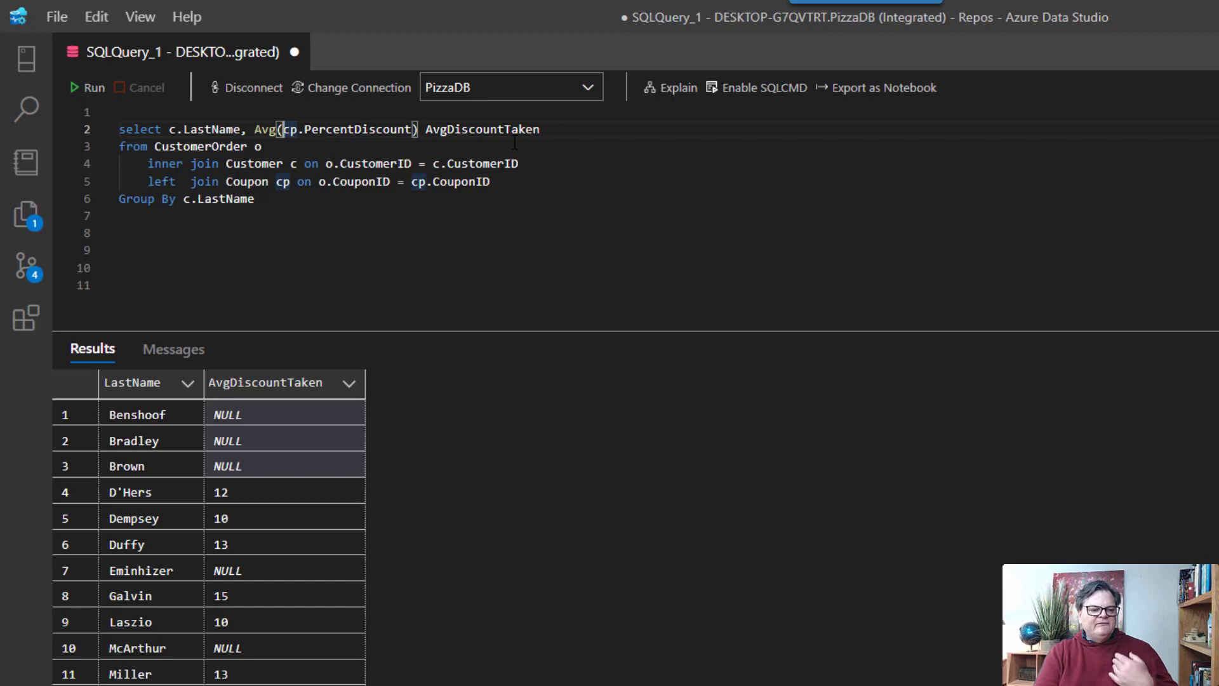
mouse_move(338, 285)
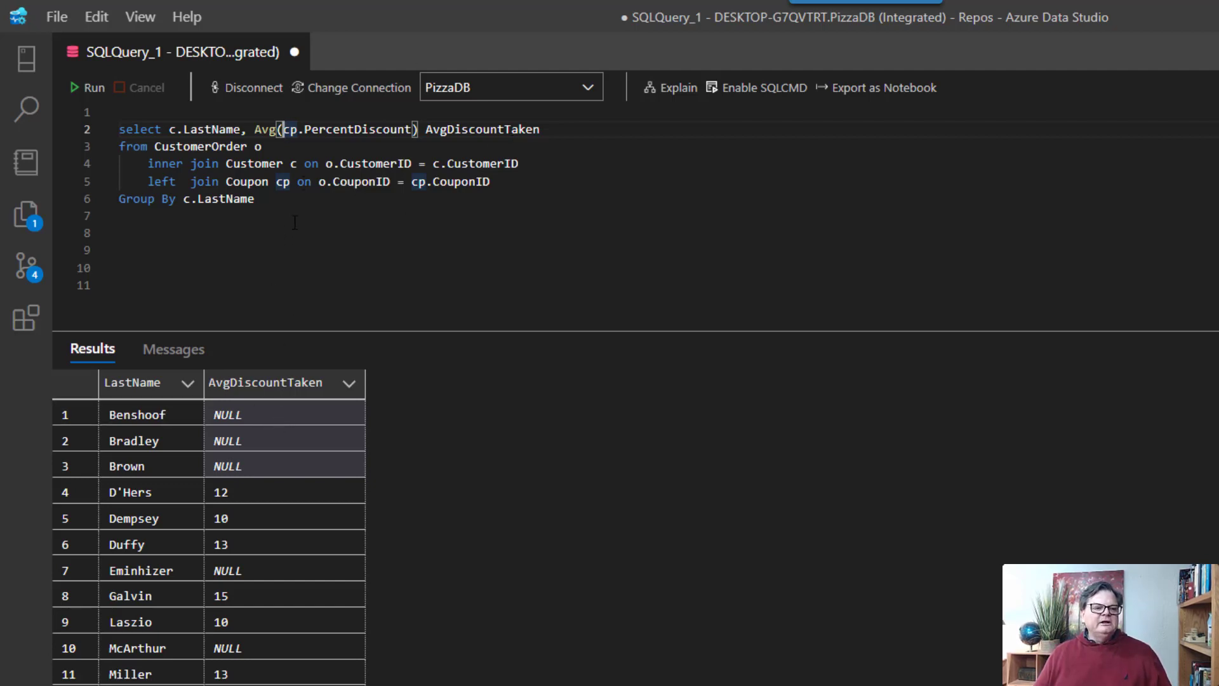
mouse_move(253, 447)
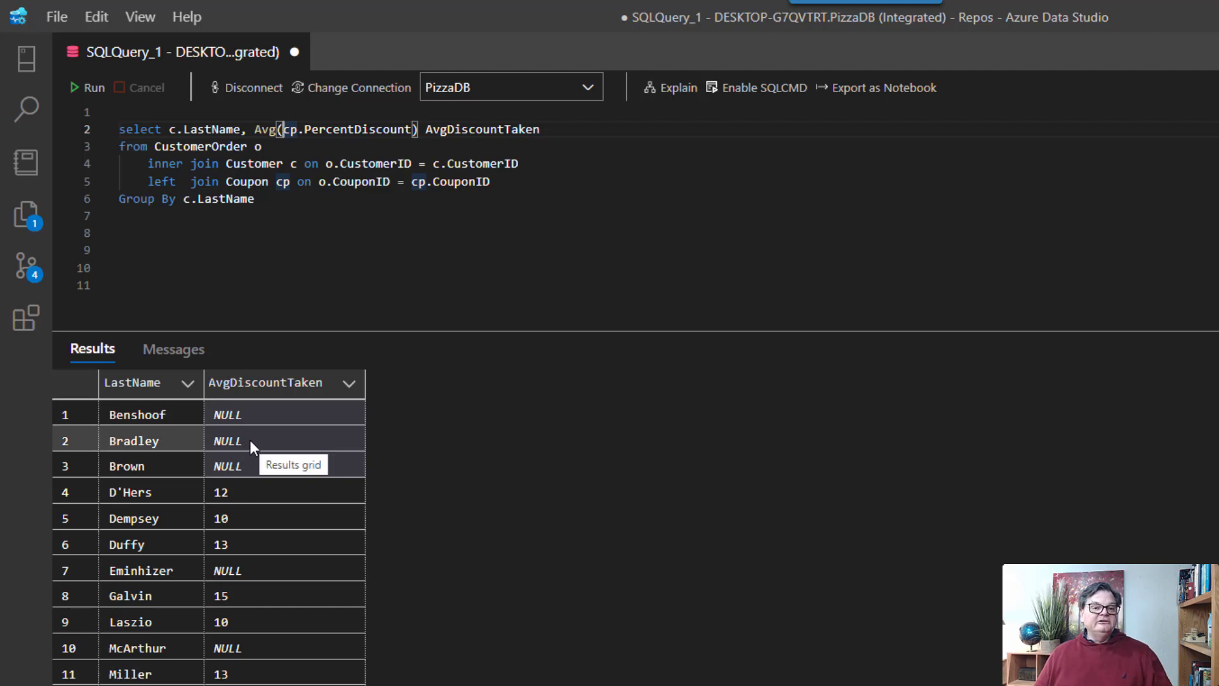
mouse_move(251, 446)
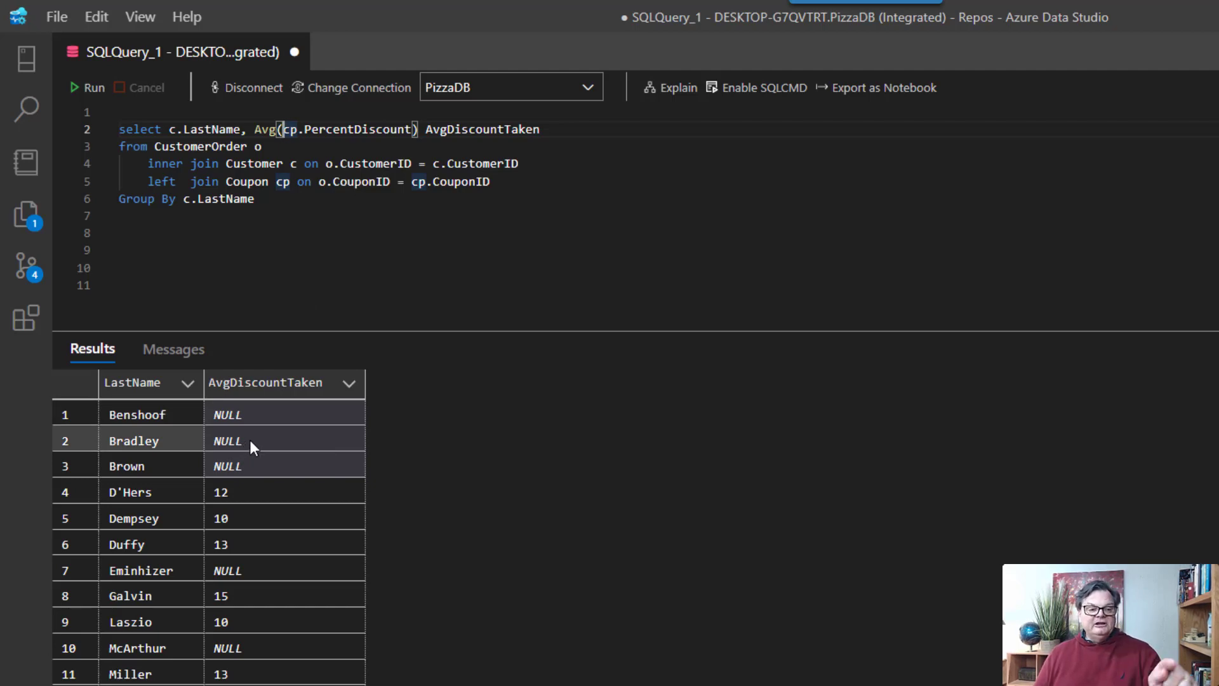
Step: Wrap the averaged column as isnull(cp.PercentDiscount, 0) so missing discounts count as zero
type("isnull")
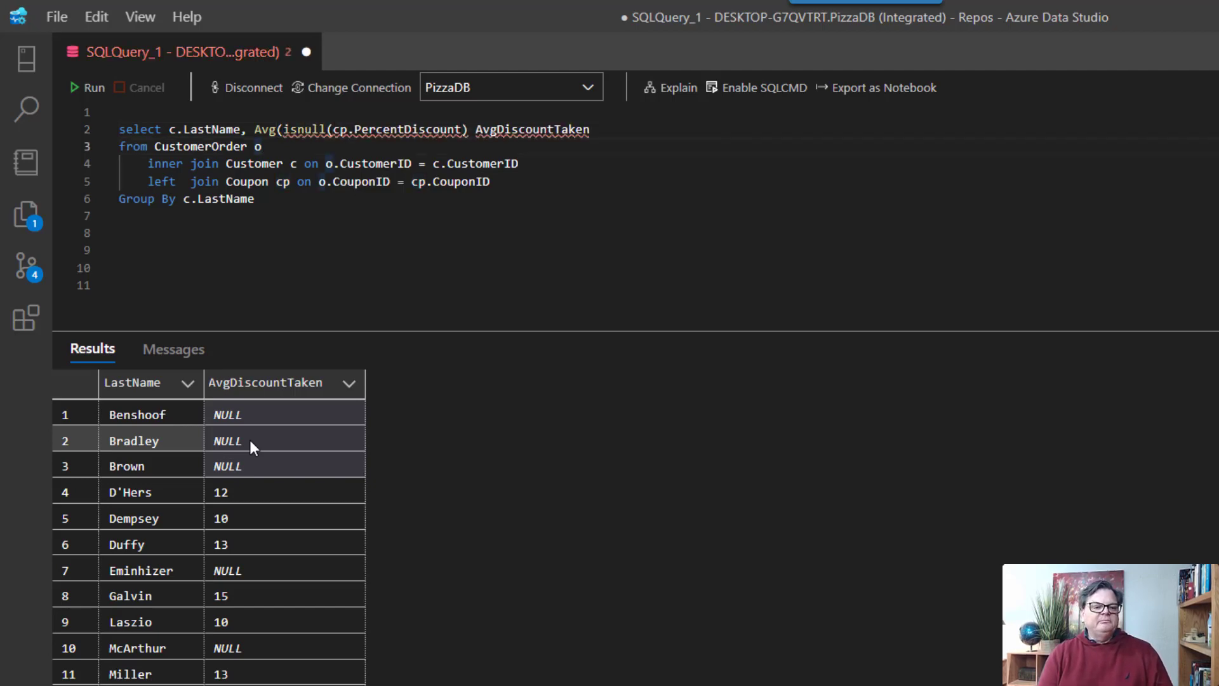
left_click(466, 129)
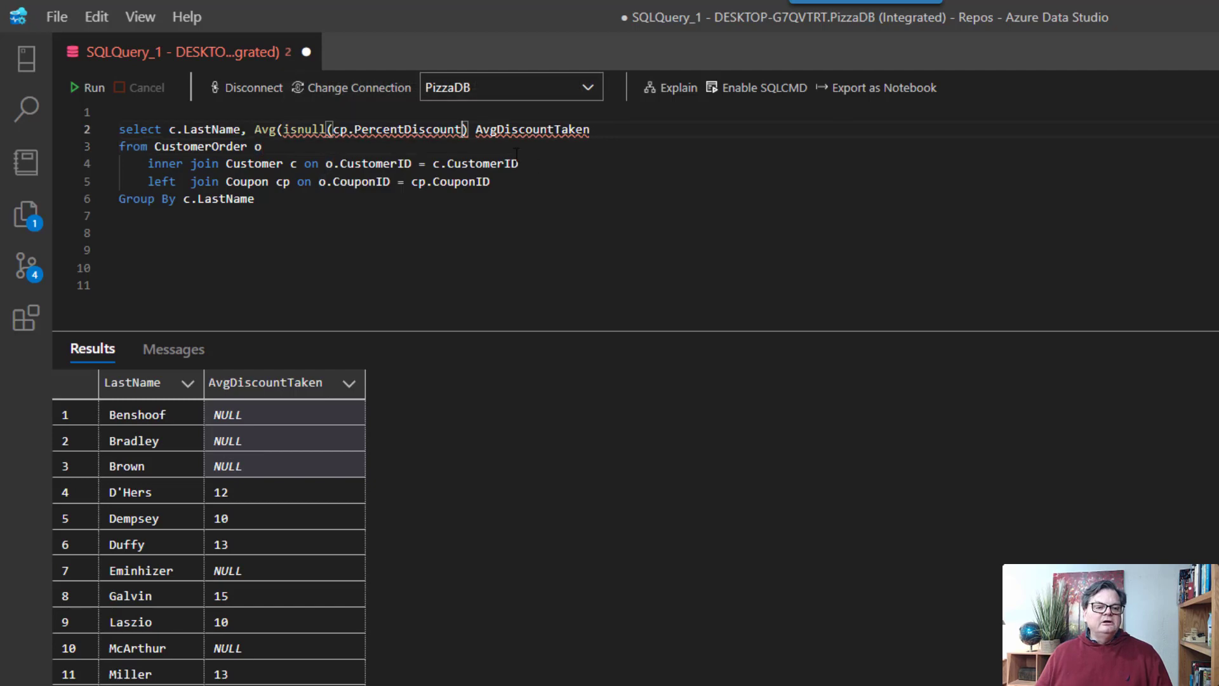
type(",0)")
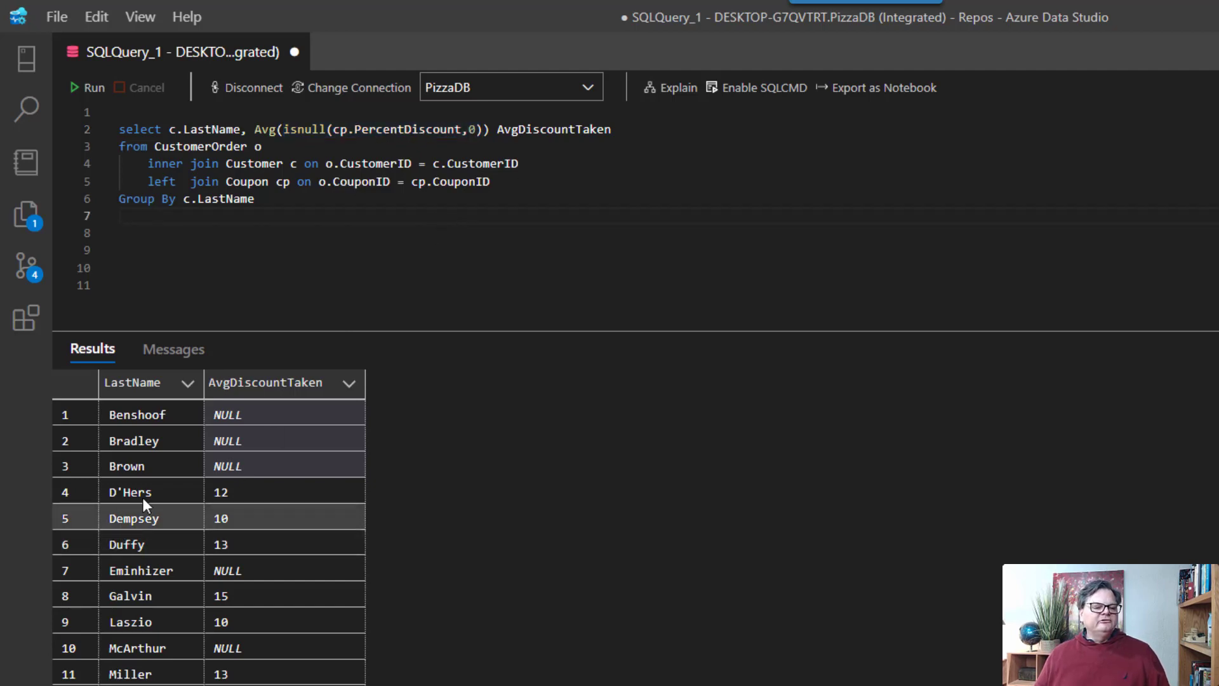
mouse_move(107, 151)
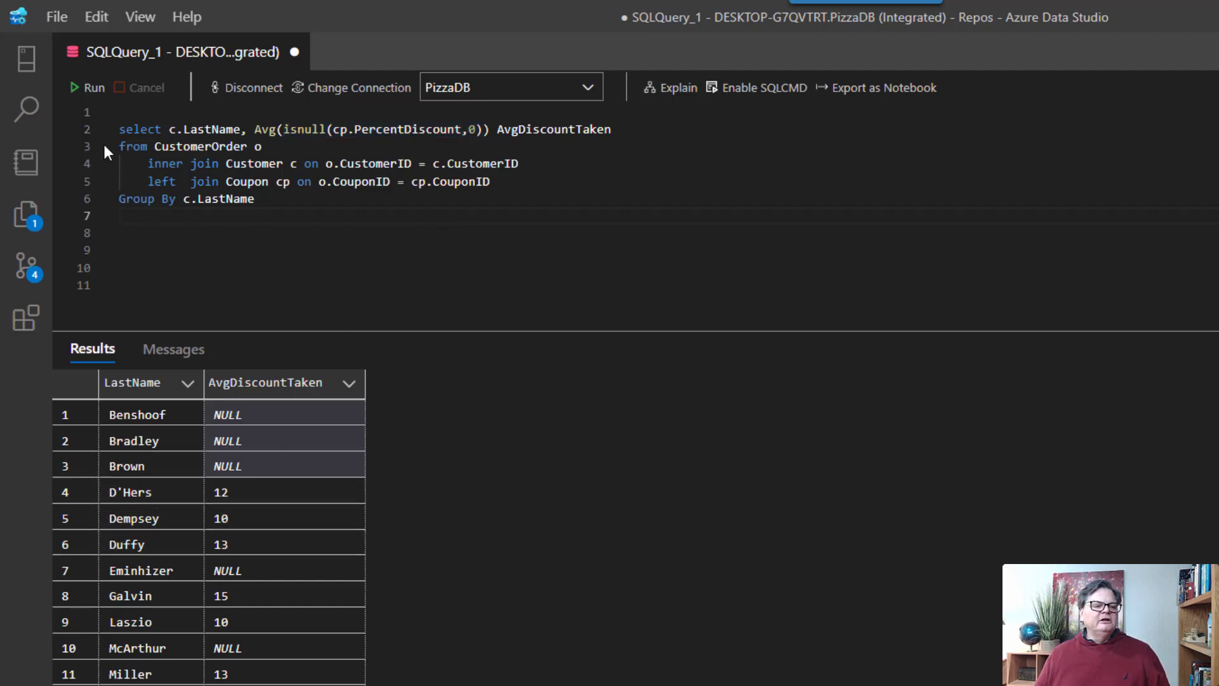
Step: Run the ISNULL version so every customer shows an average, zeros replacing NULL, then select CustomerOrder
left_click(93, 88)
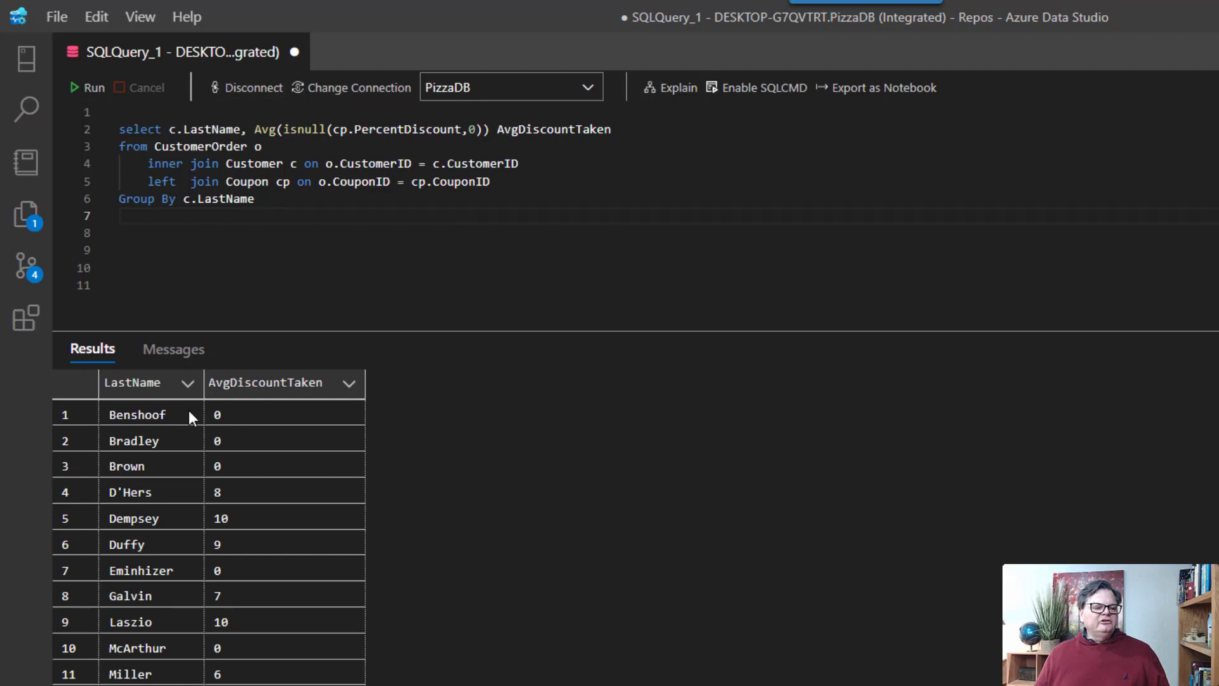
mouse_move(251, 376)
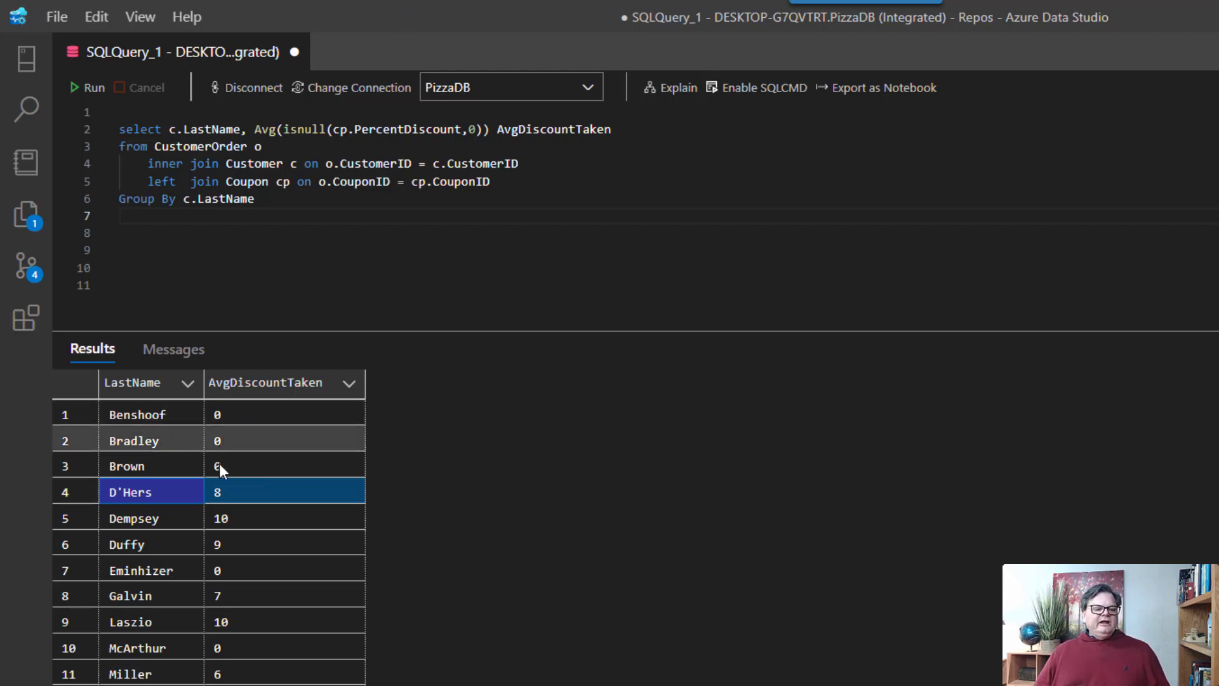
mouse_move(244, 509)
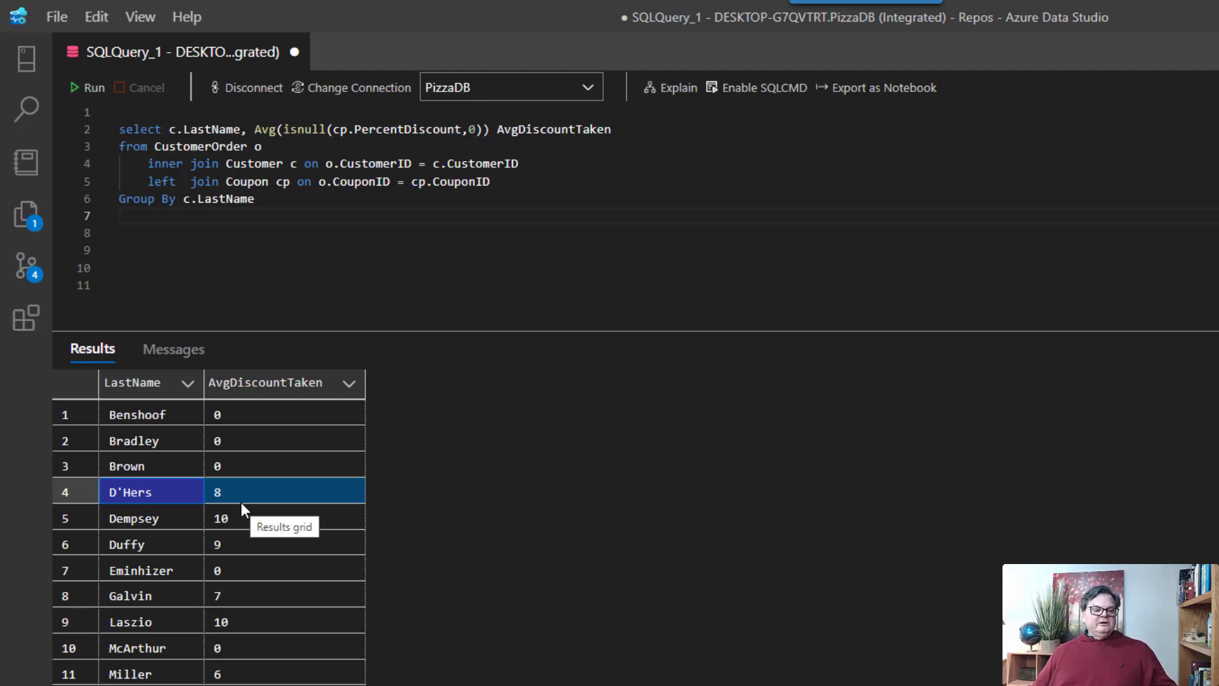
mouse_move(245, 494)
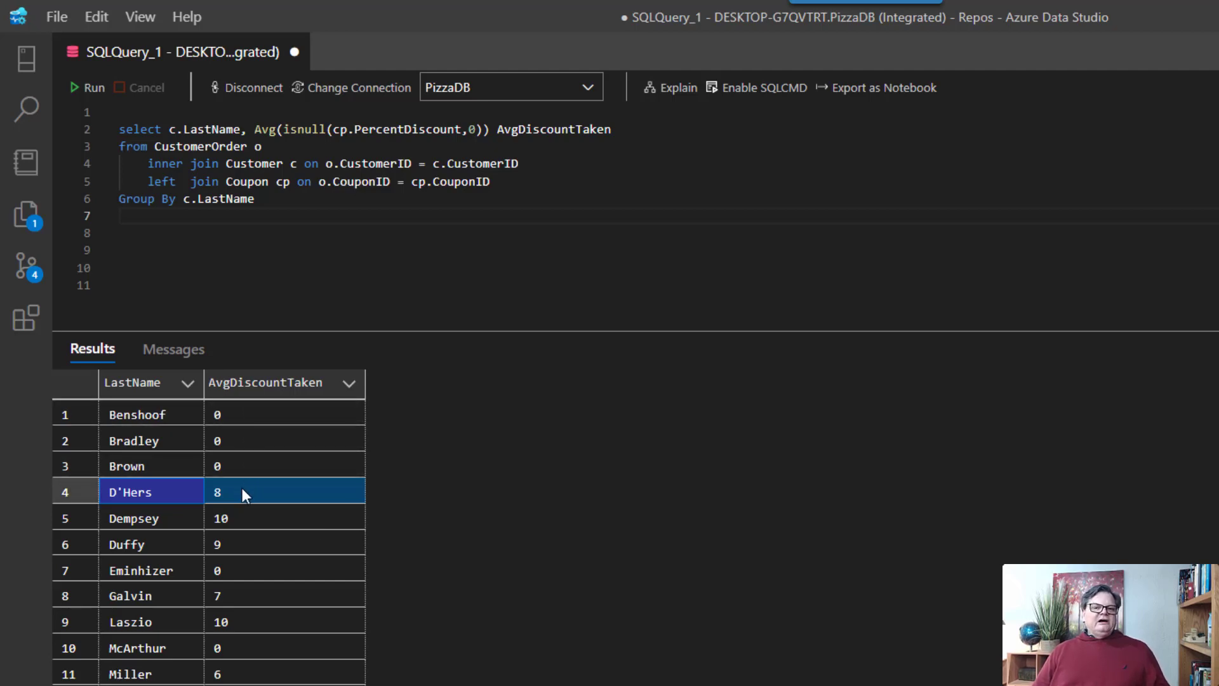
mouse_move(268, 509)
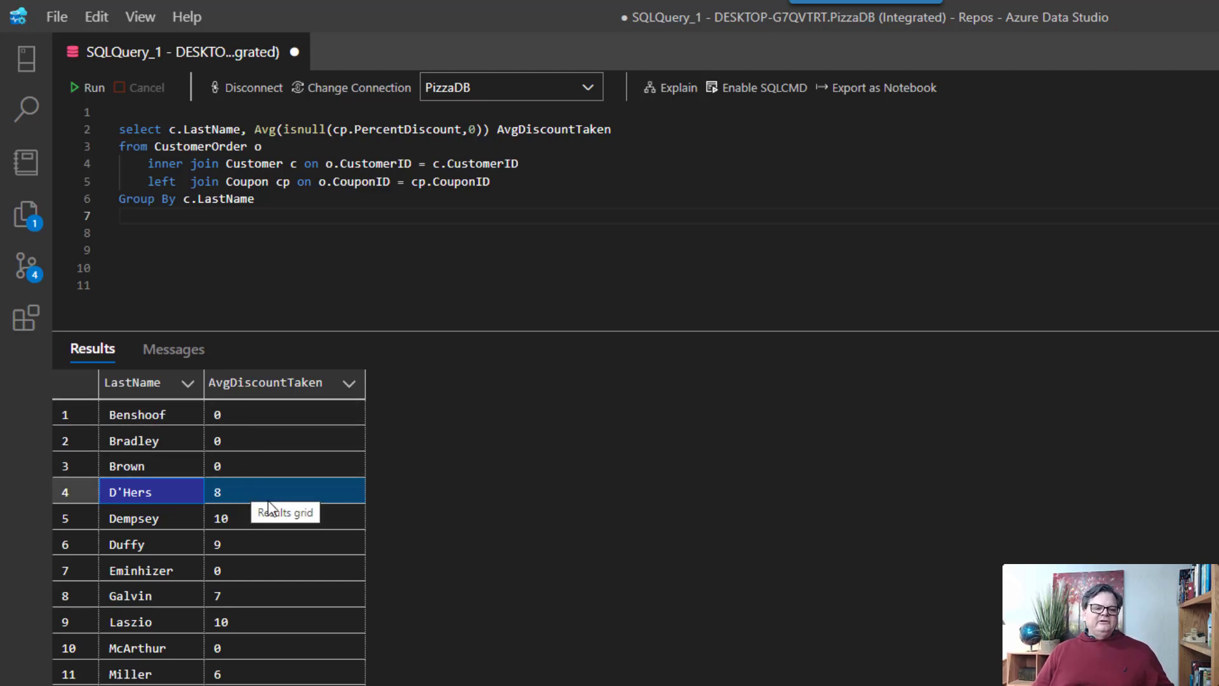
mouse_move(555, 445)
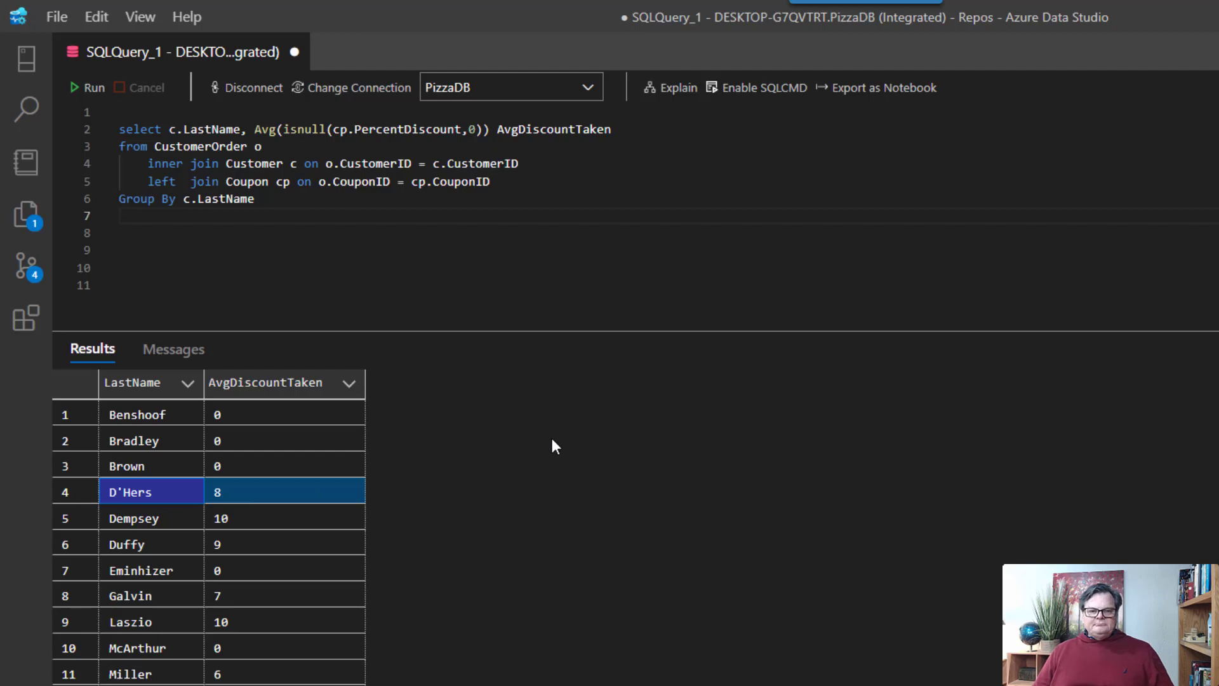
mouse_move(184, 328)
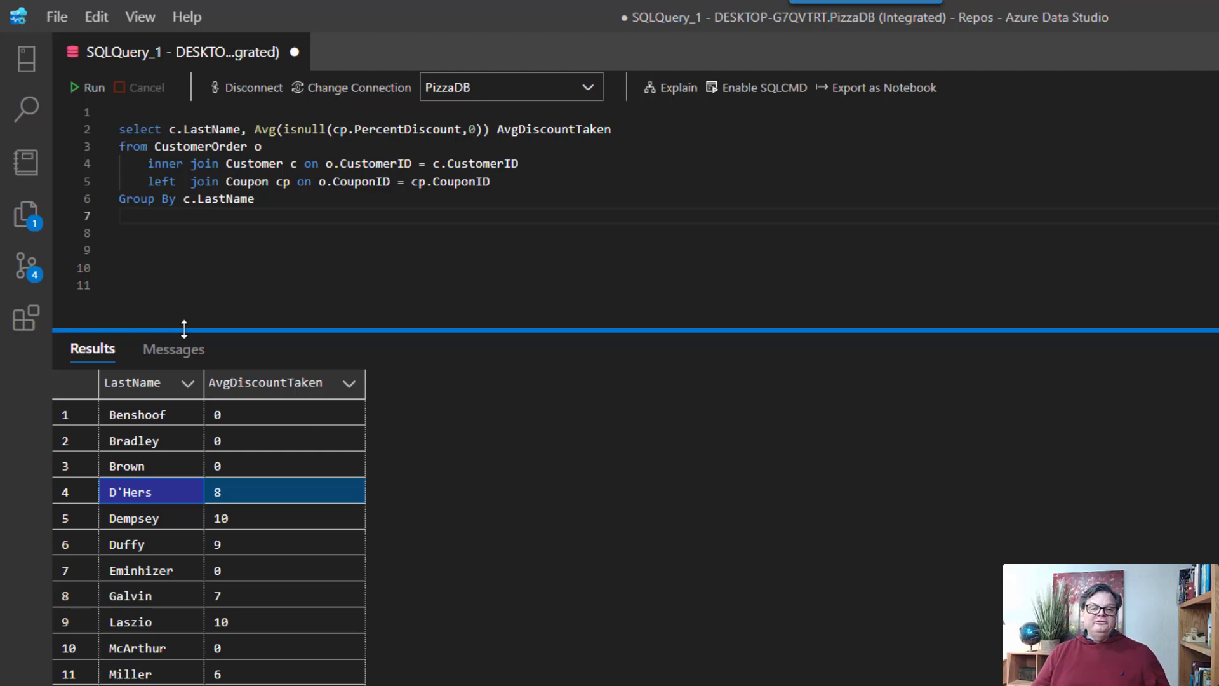
double_click(202, 146)
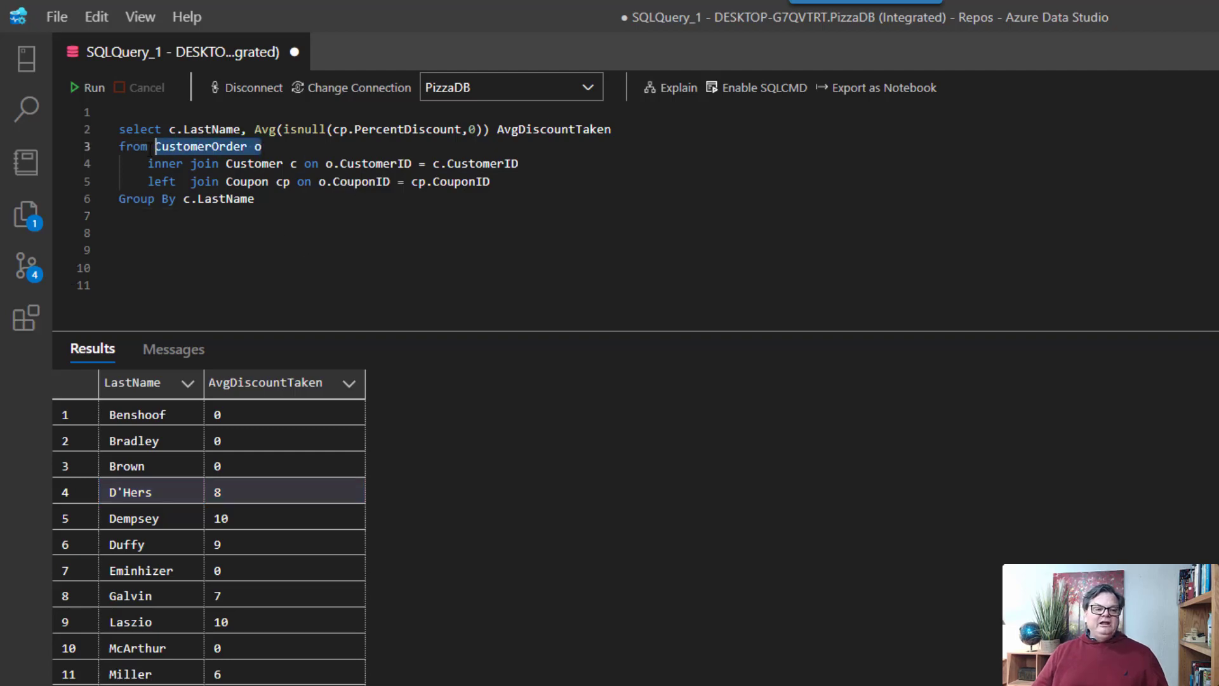